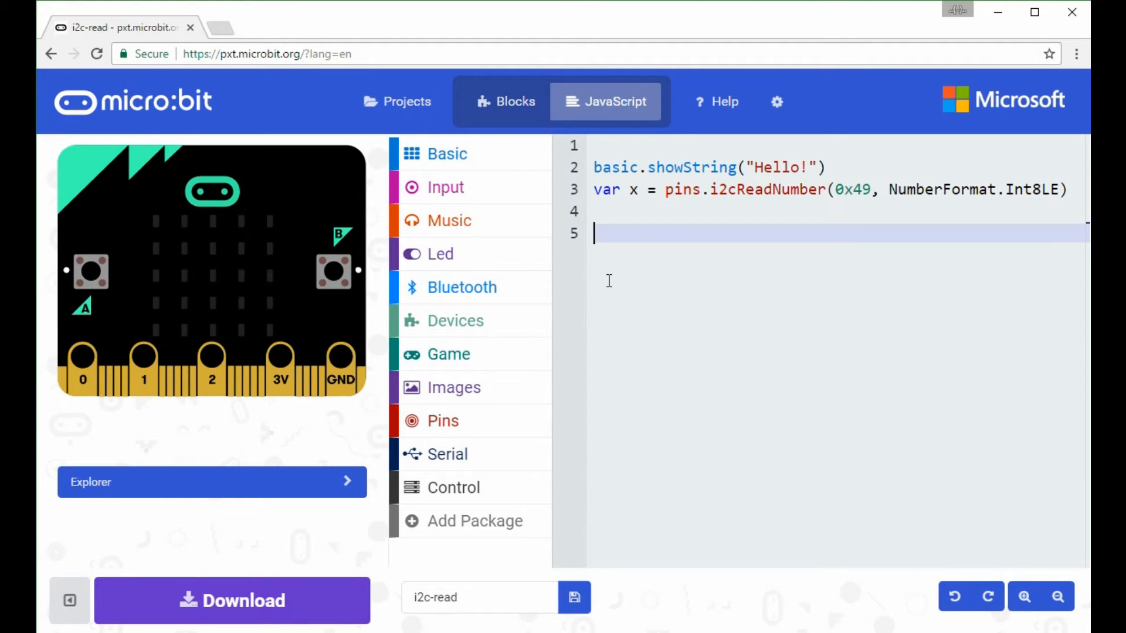
# Step: Add an I2C analyzer with SDA on channel 1, SCL on channel 0 and 7-bit address display
pyautogui.doubleClick(687, 168)
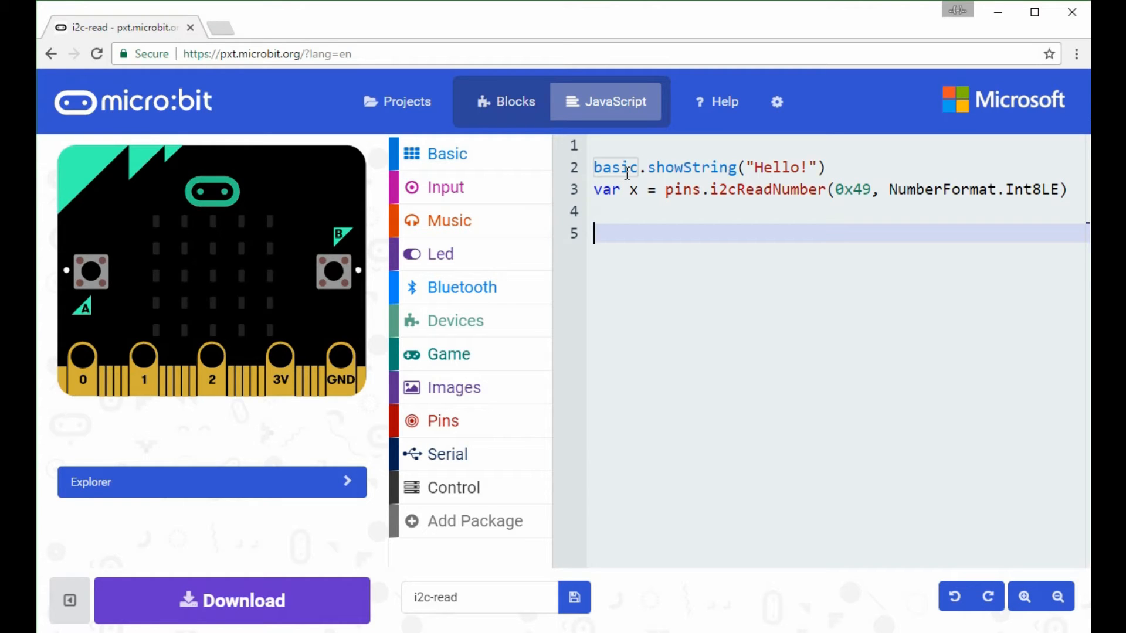
pyautogui.moveTo(614, 170)
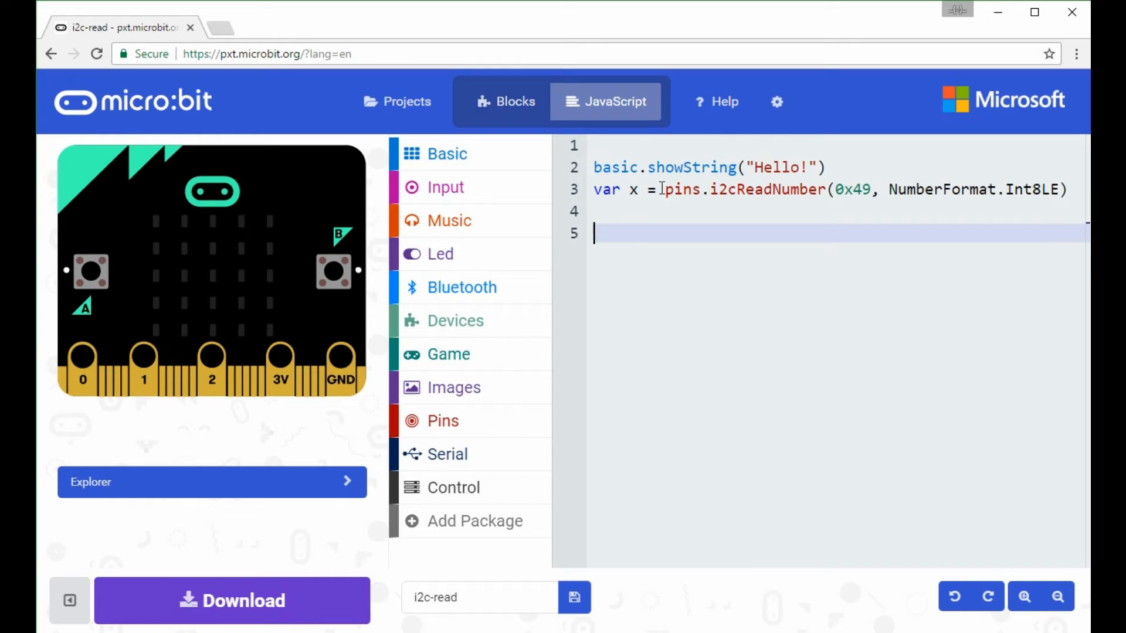
pyautogui.moveTo(784, 190)
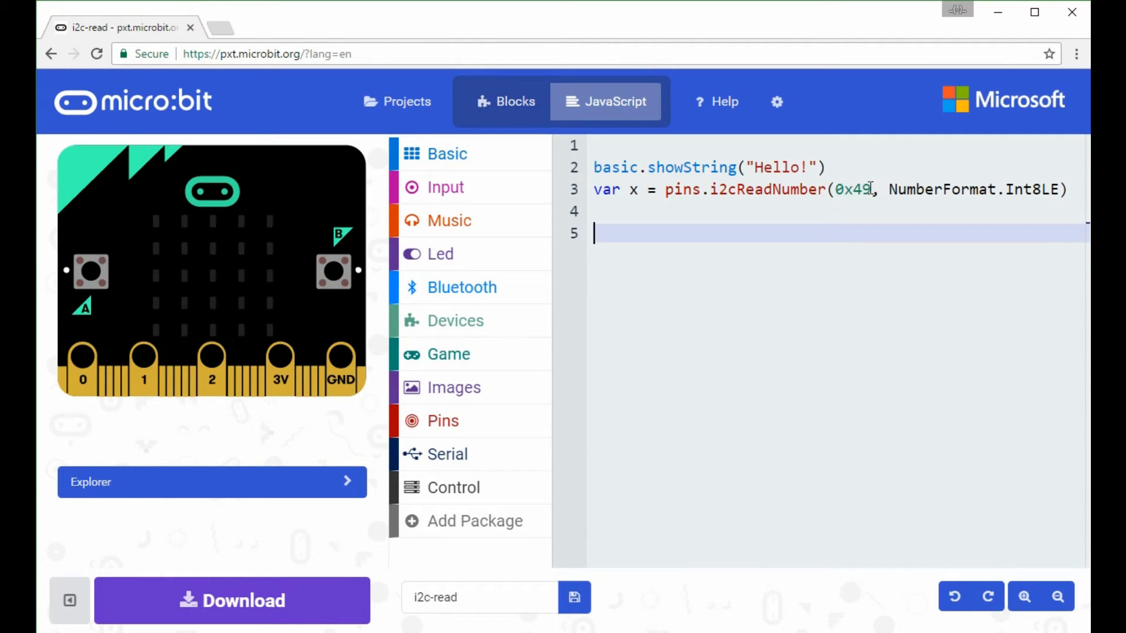
pyautogui.moveTo(867, 190)
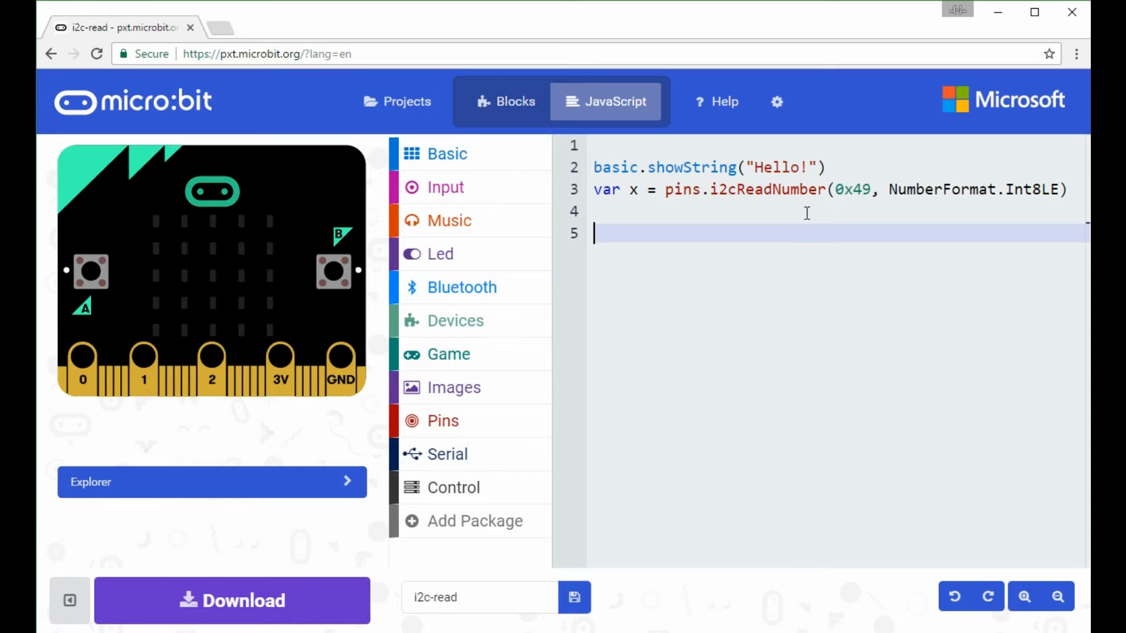
pyautogui.moveTo(825, 206)
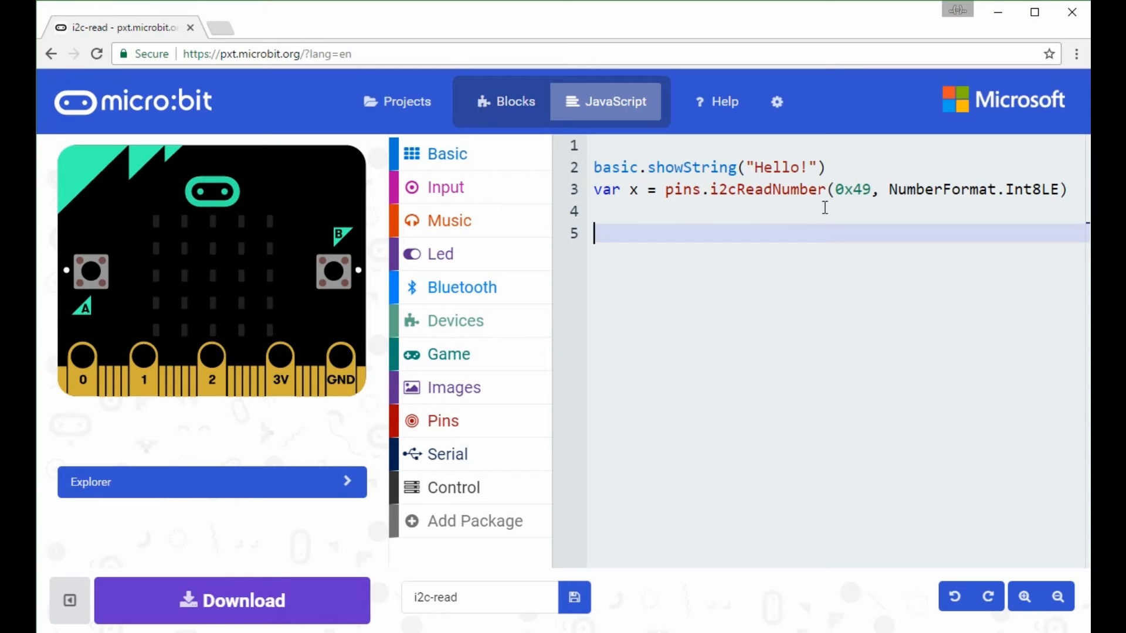
pyautogui.moveTo(834, 207)
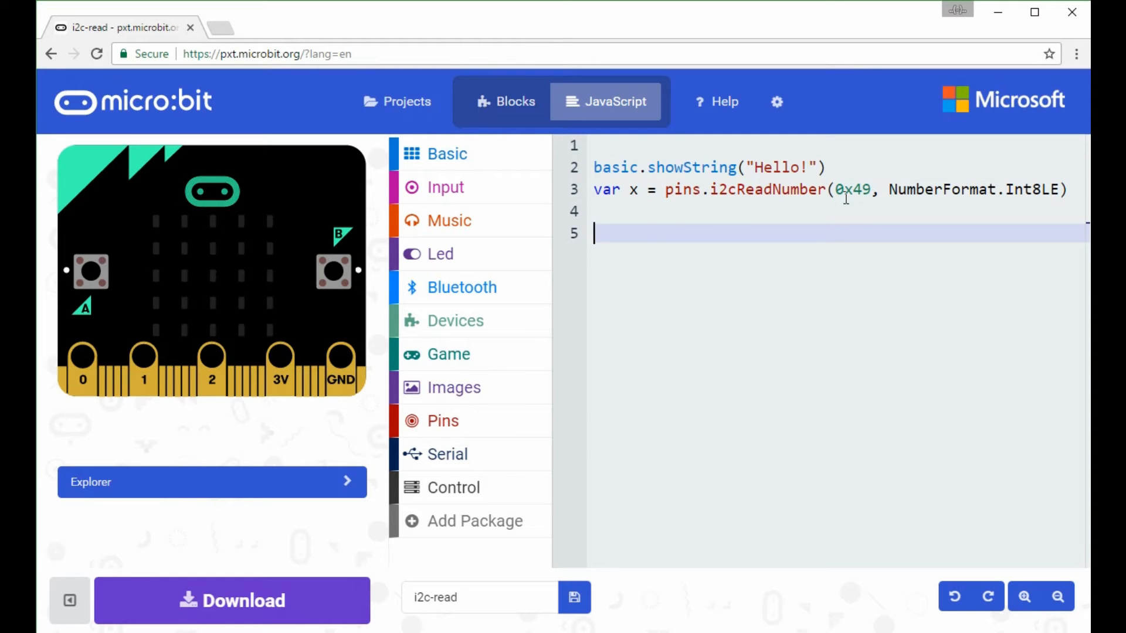
pyautogui.moveTo(835, 213)
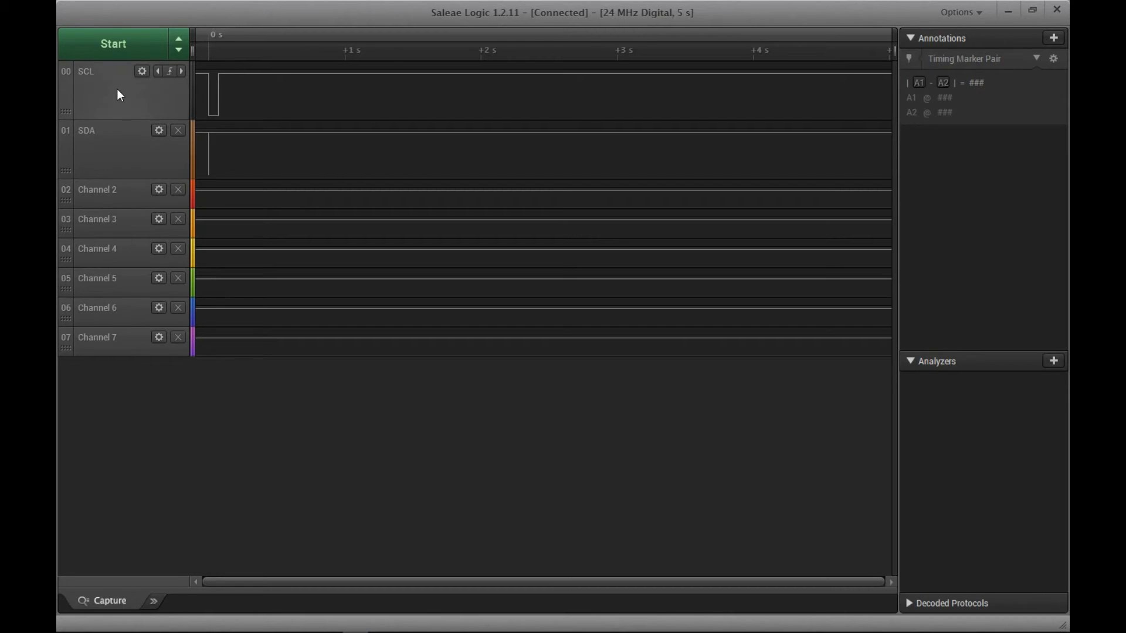
pyautogui.moveTo(115, 79)
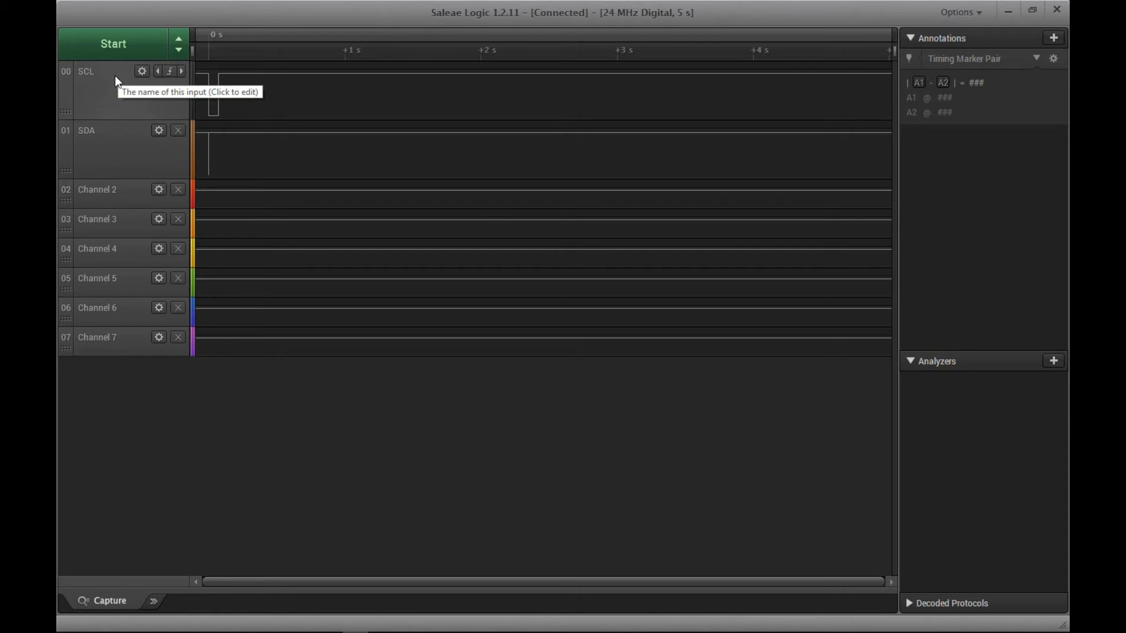
pyautogui.moveTo(109, 155)
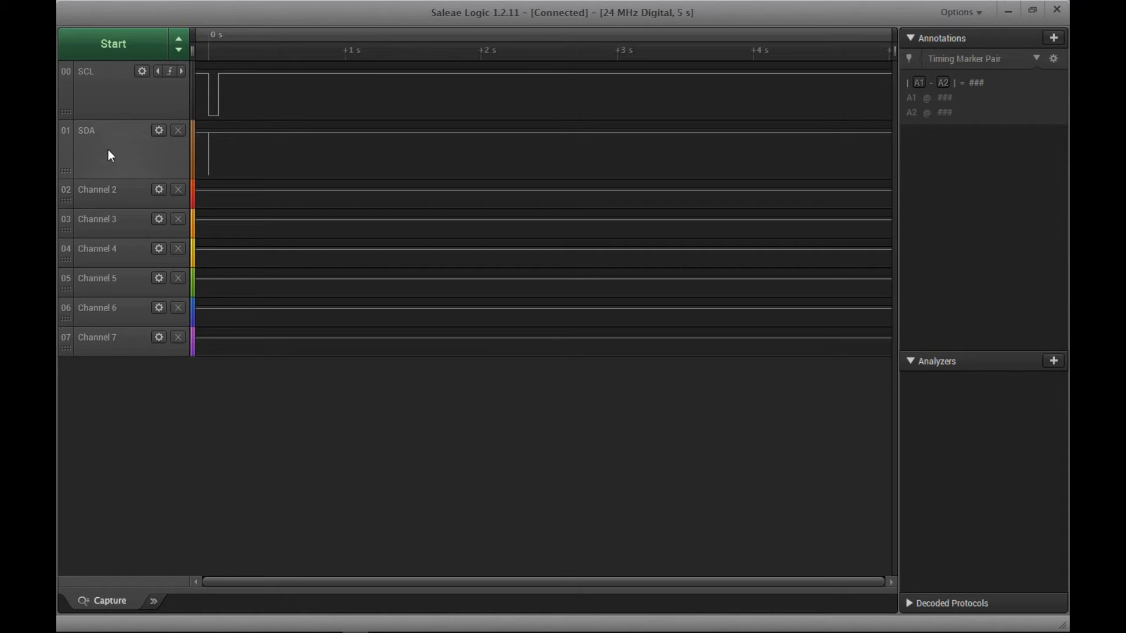
pyautogui.moveTo(1054, 362)
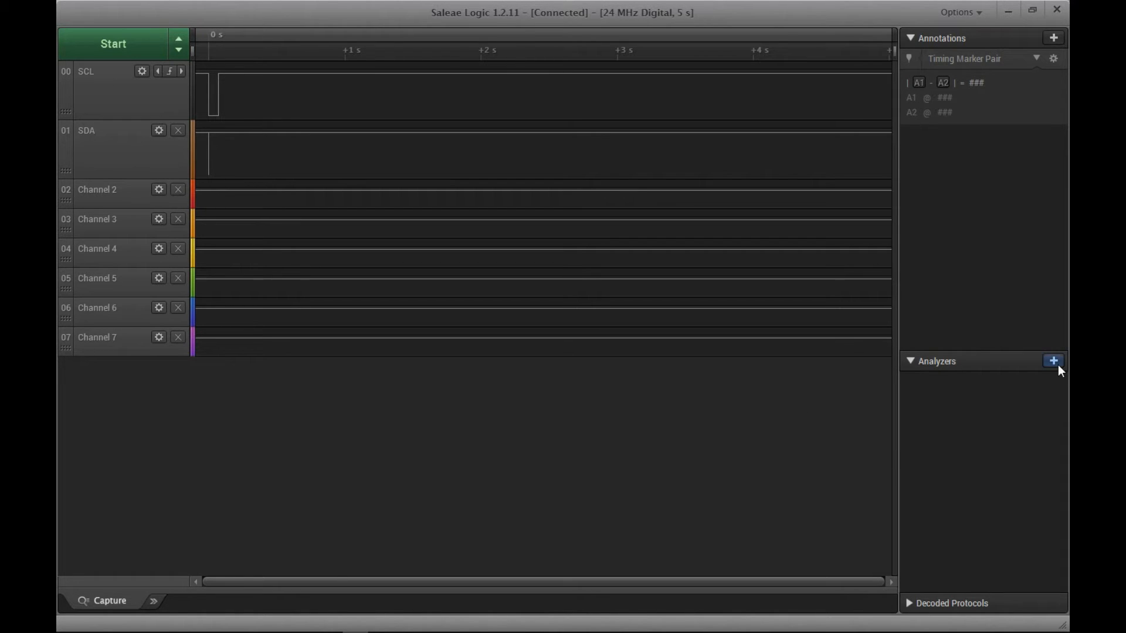
pyautogui.click(1053, 361)
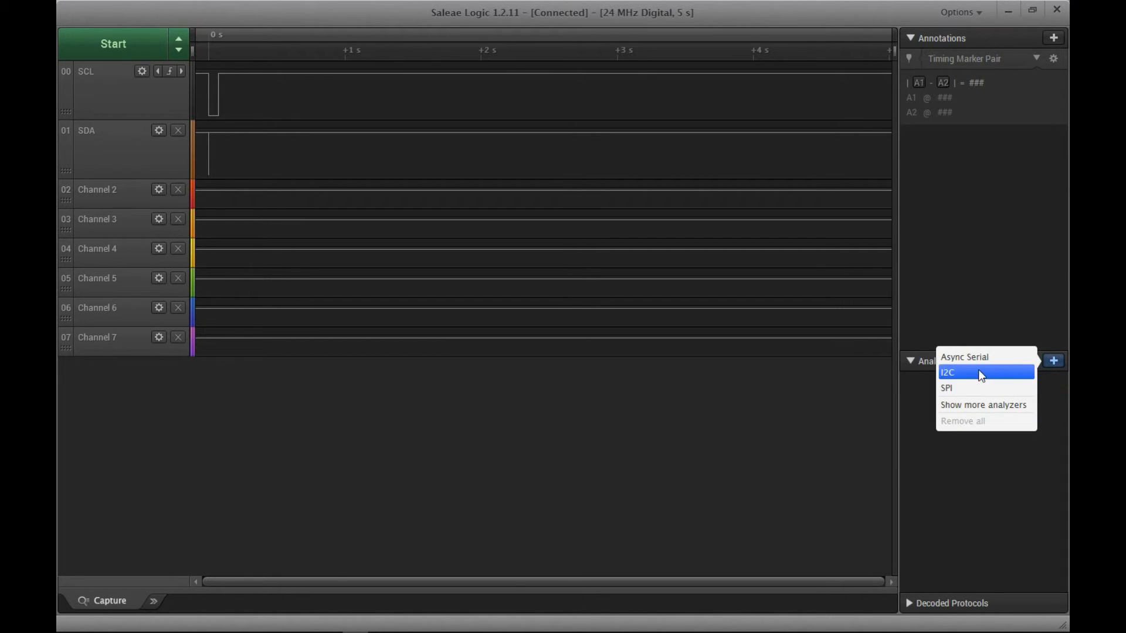
pyautogui.click(959, 373)
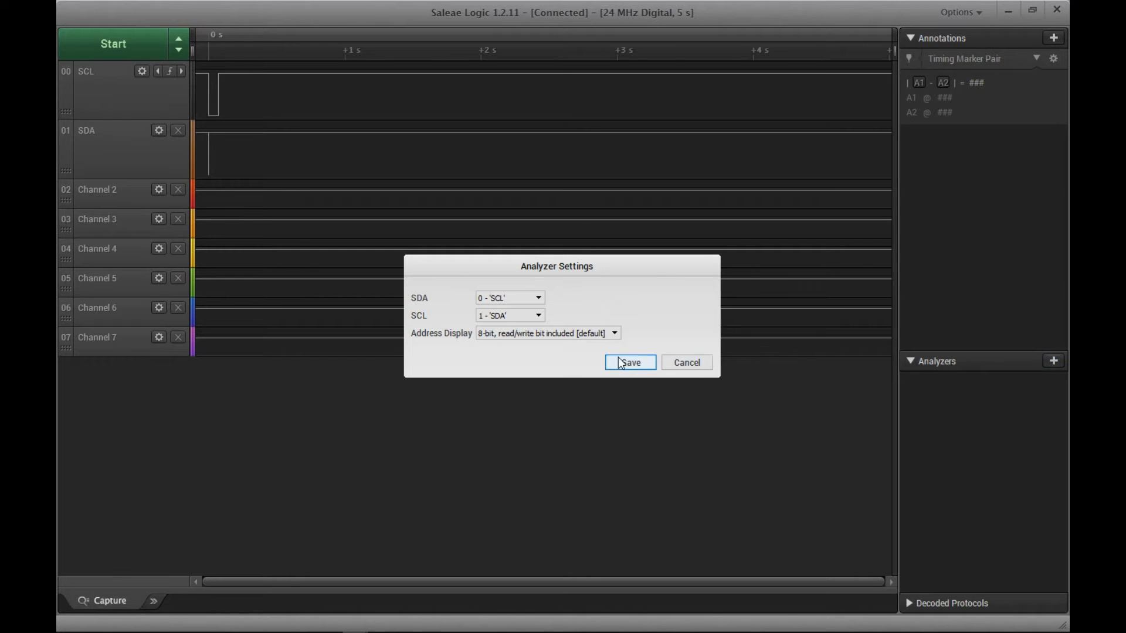
pyautogui.click(537, 298)
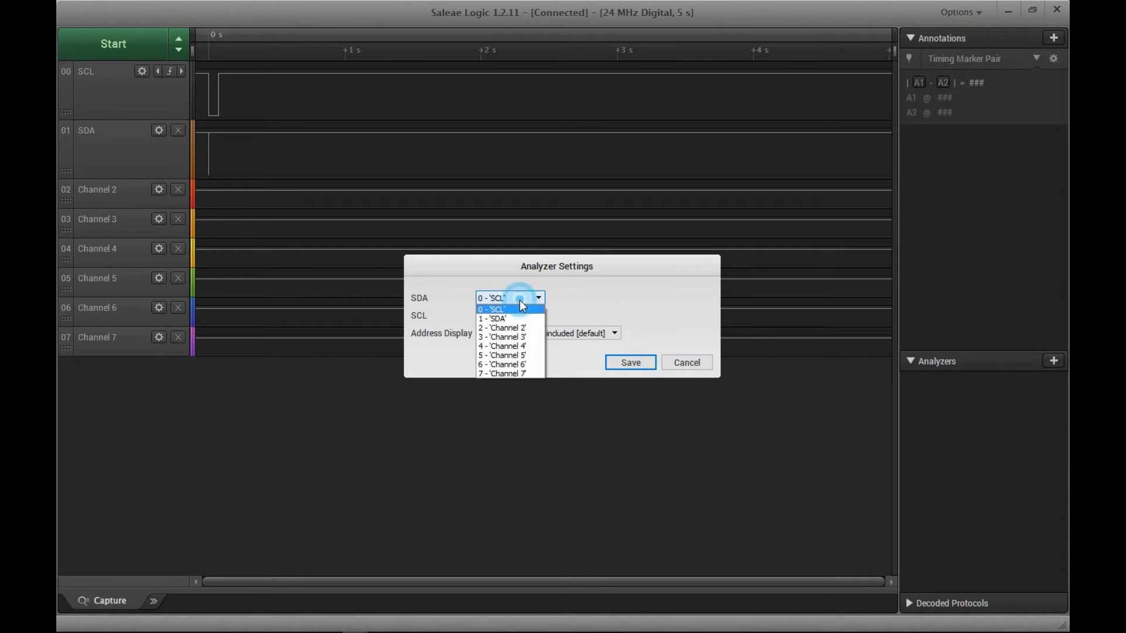
pyautogui.click(509, 316)
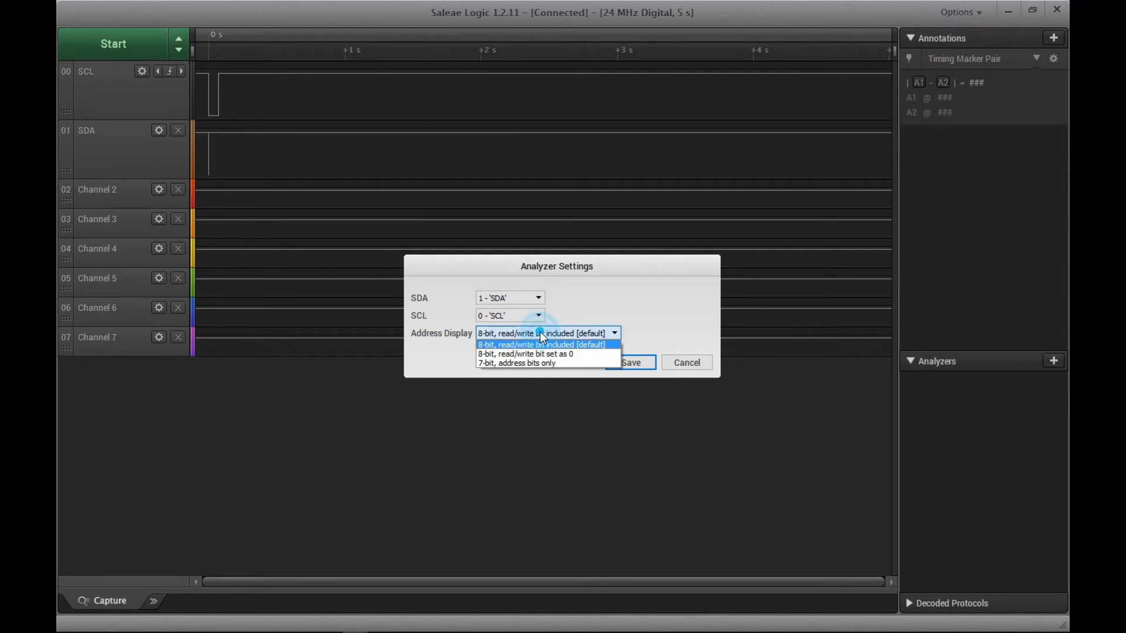
pyautogui.click(525, 364)
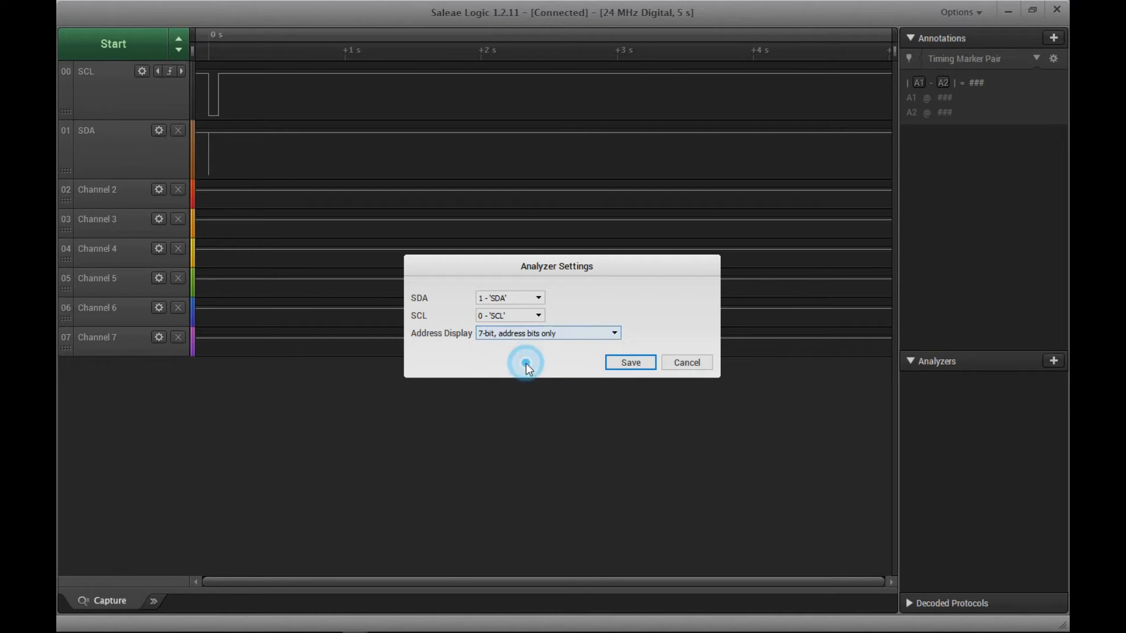
pyautogui.click(630, 362)
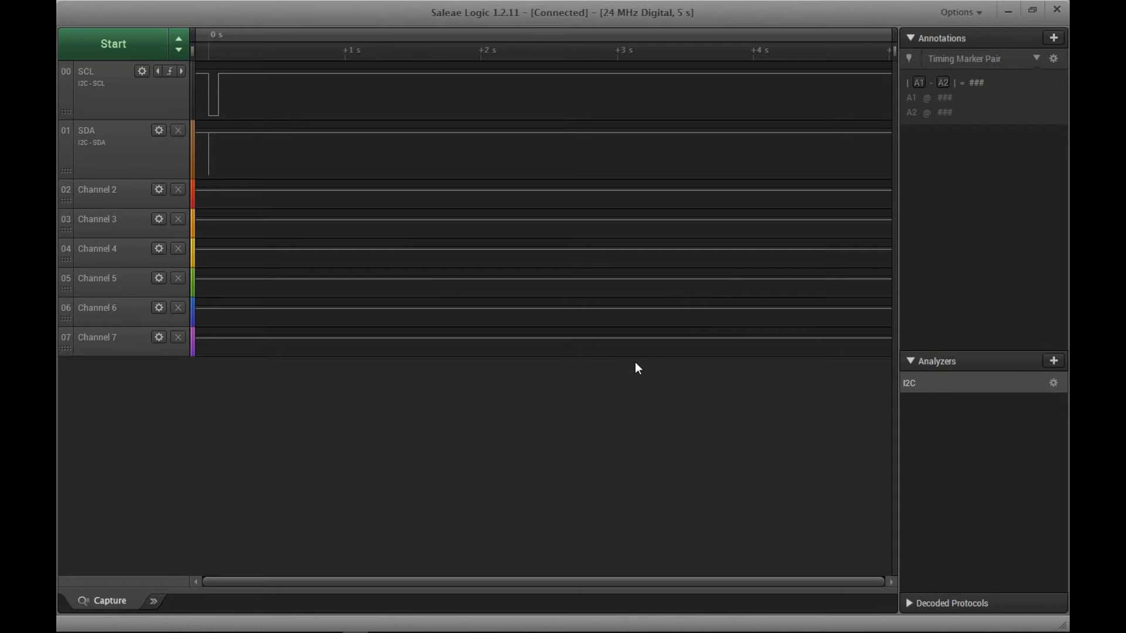
pyautogui.moveTo(586, 349)
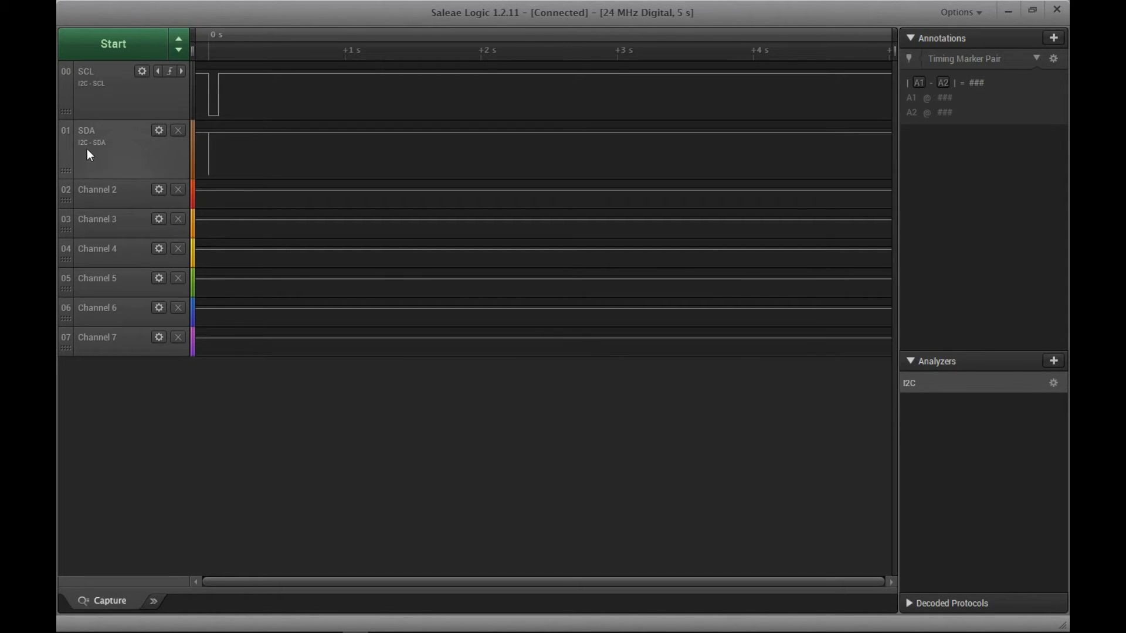
pyautogui.moveTo(103, 153)
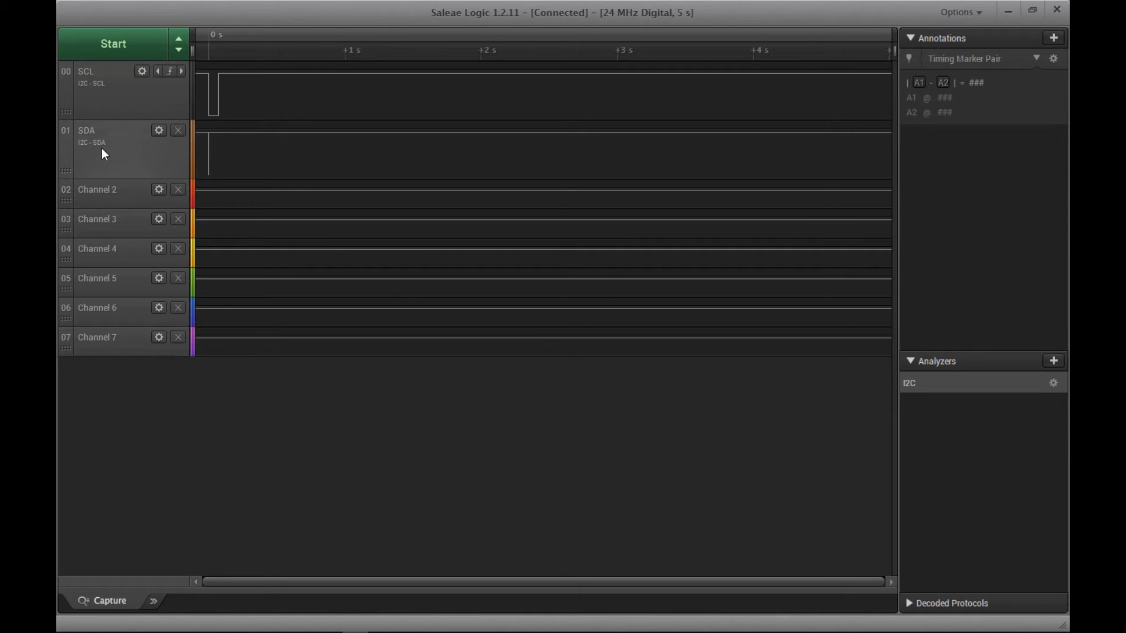
pyautogui.moveTo(117, 79)
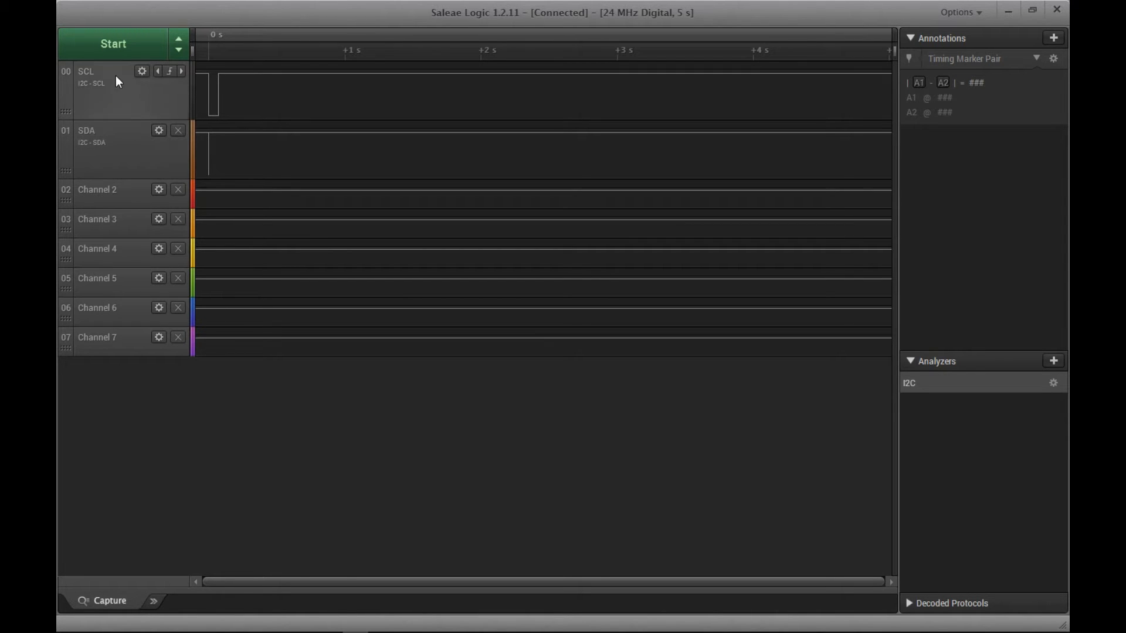
# Step: Start a new capture of the I2C bus
pyautogui.click(113, 45)
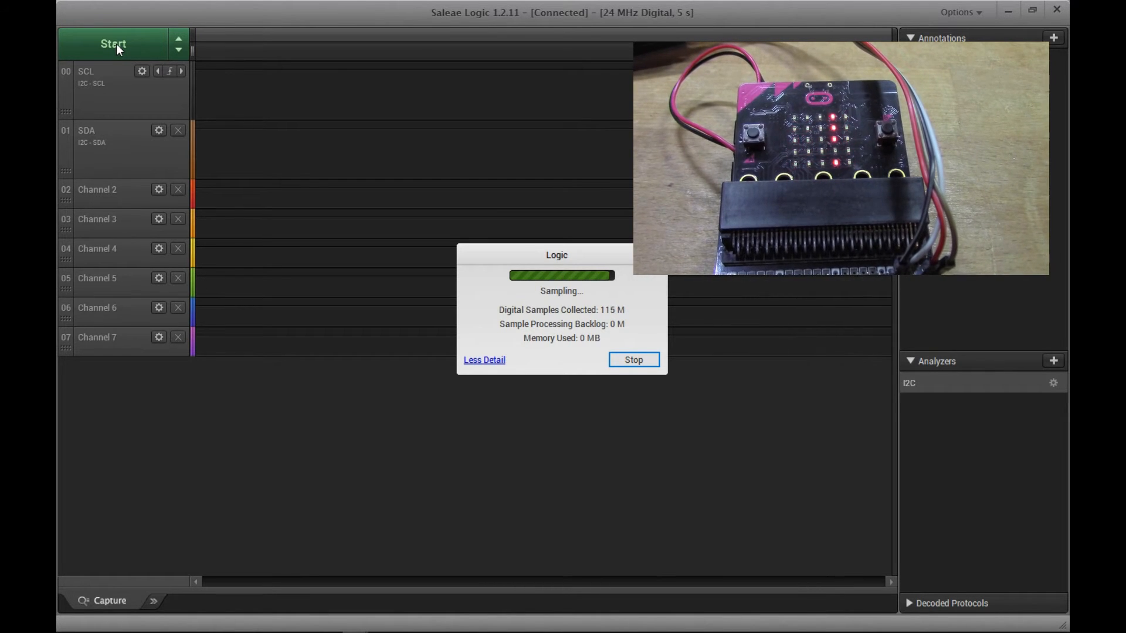
# Step: Record a fresh 5-second capture showing bursts on SCL and SDA near time zero
pyautogui.click(633, 360)
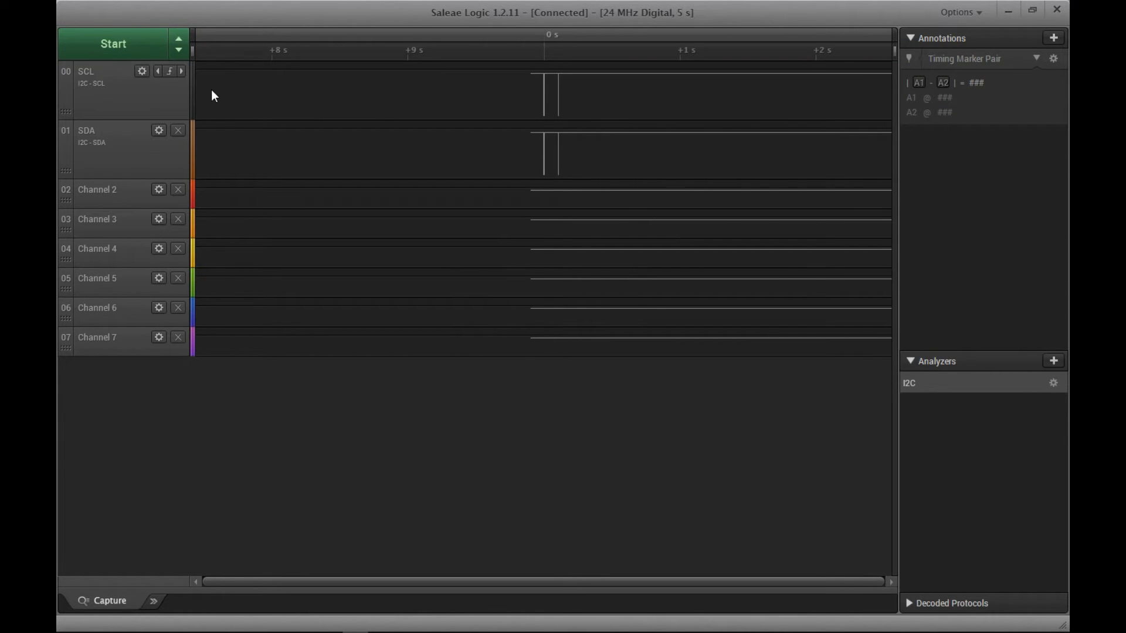
pyautogui.moveTo(570, 120)
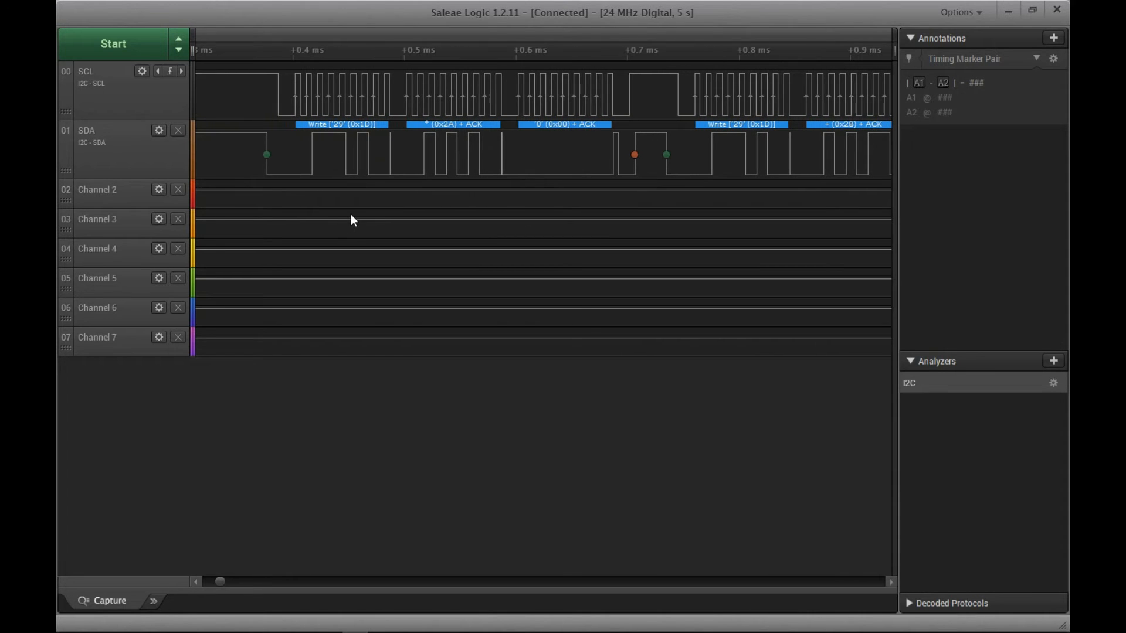
pyautogui.moveTo(314, 194)
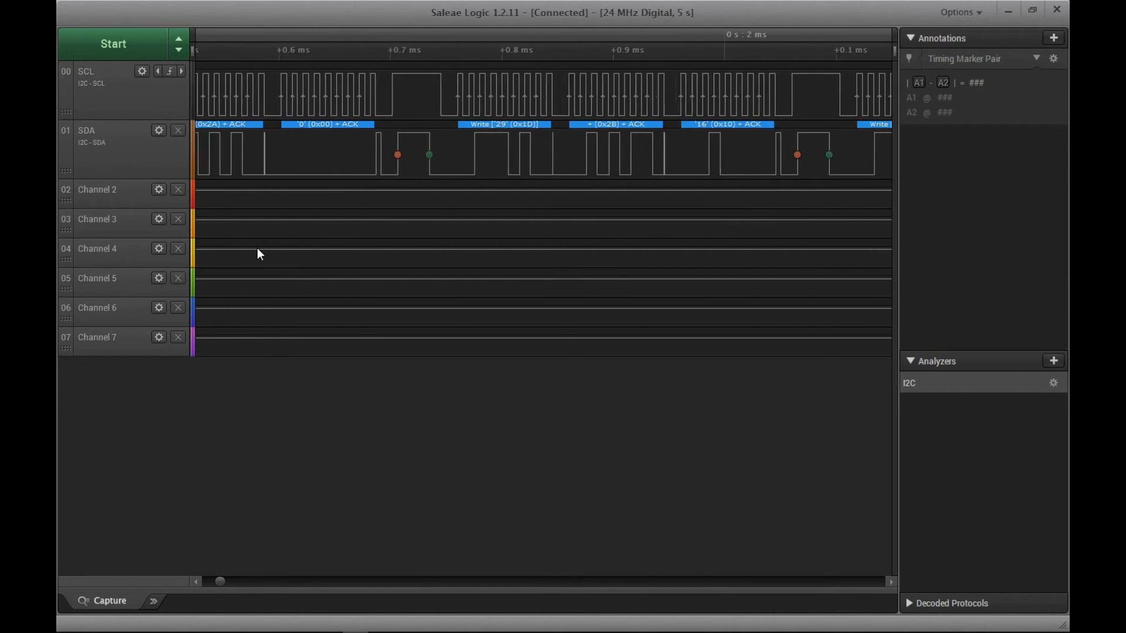
pyautogui.click(764, 235)
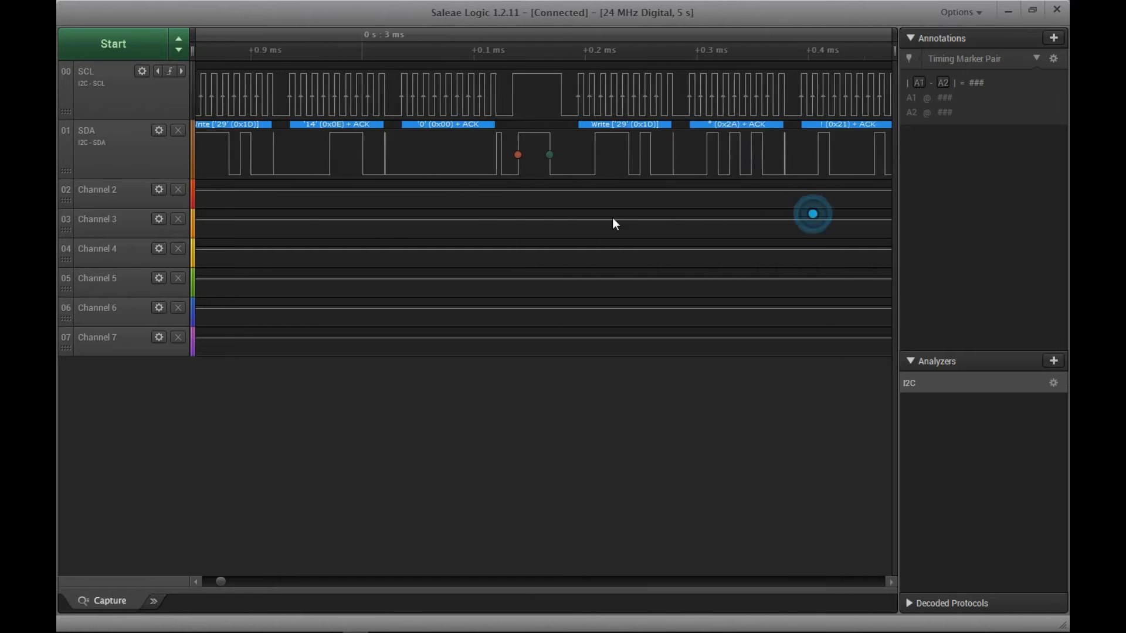
pyautogui.hscroll(3)
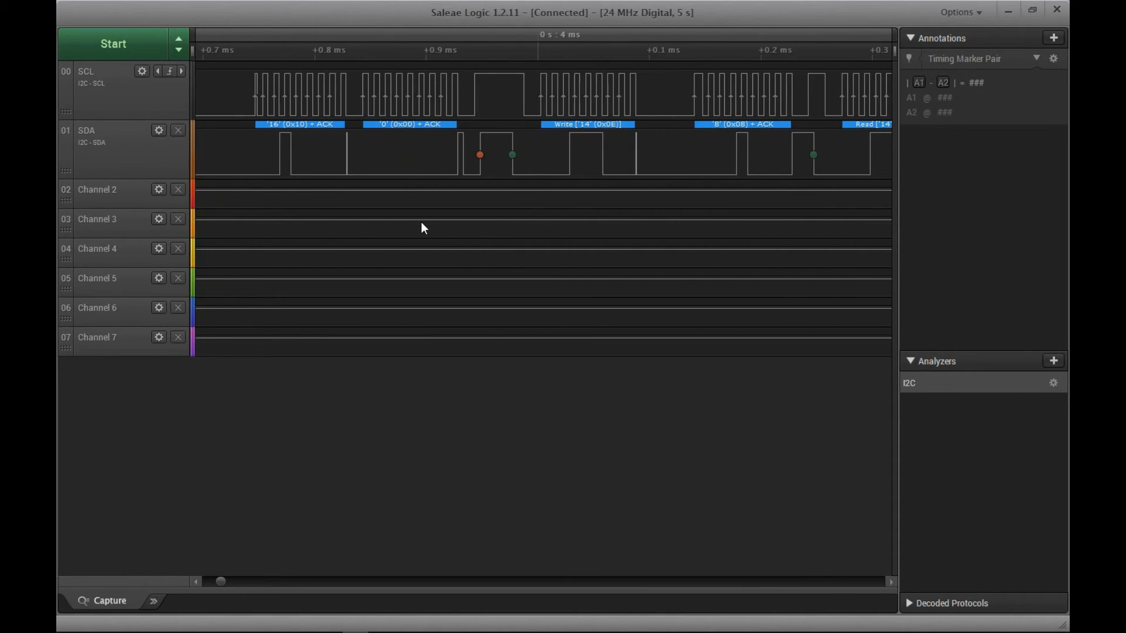
pyautogui.moveTo(605, 228)
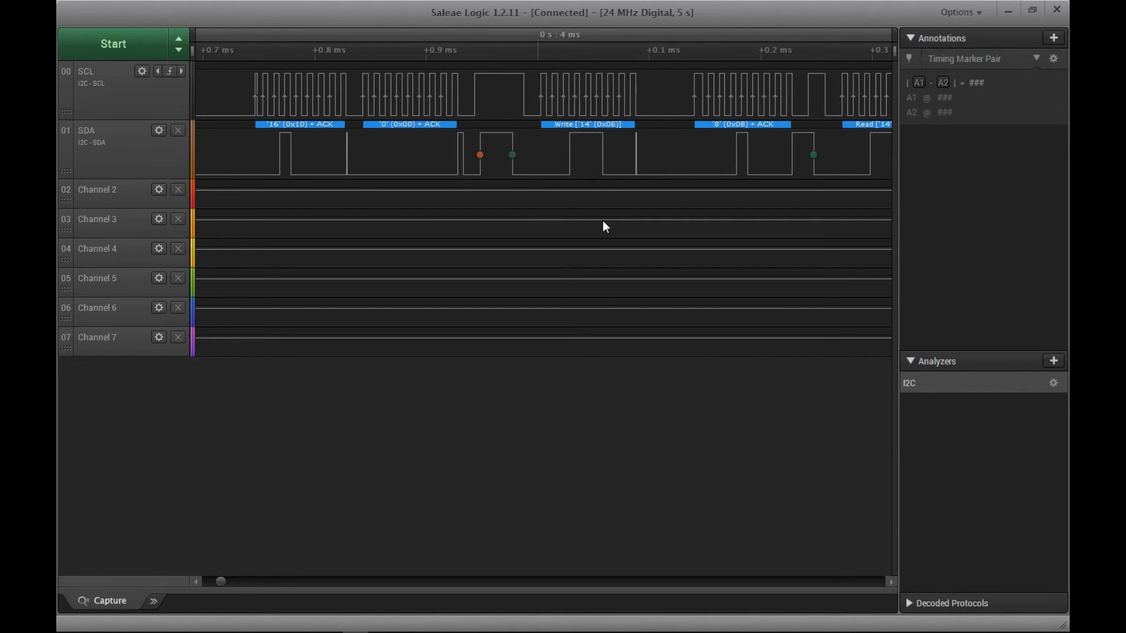
pyautogui.moveTo(600, 225)
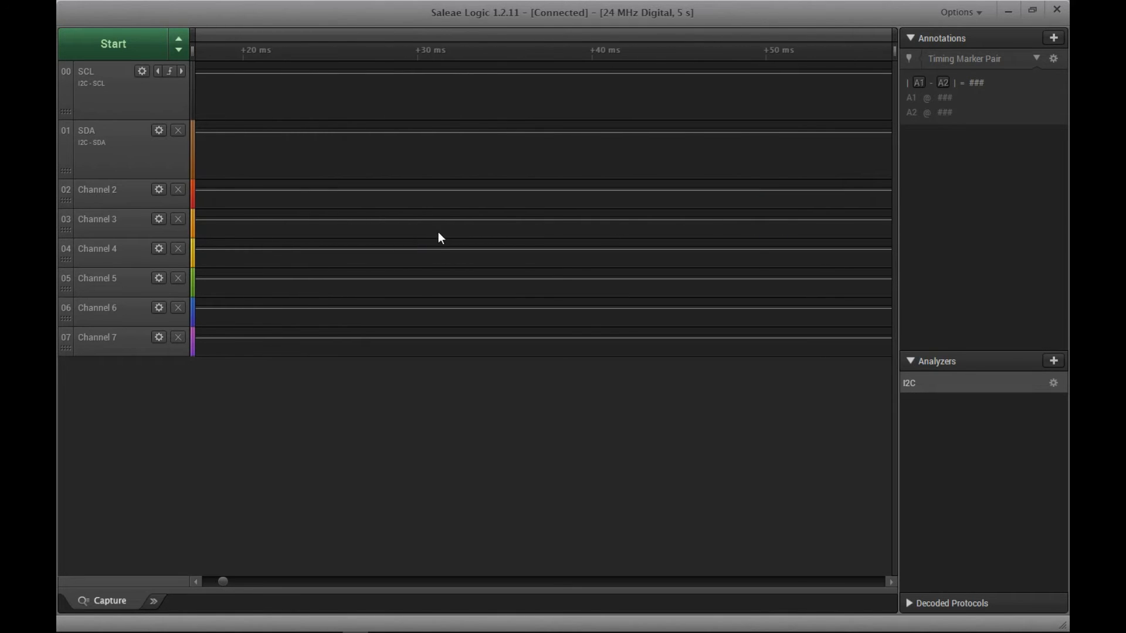
pyautogui.click(697, 231)
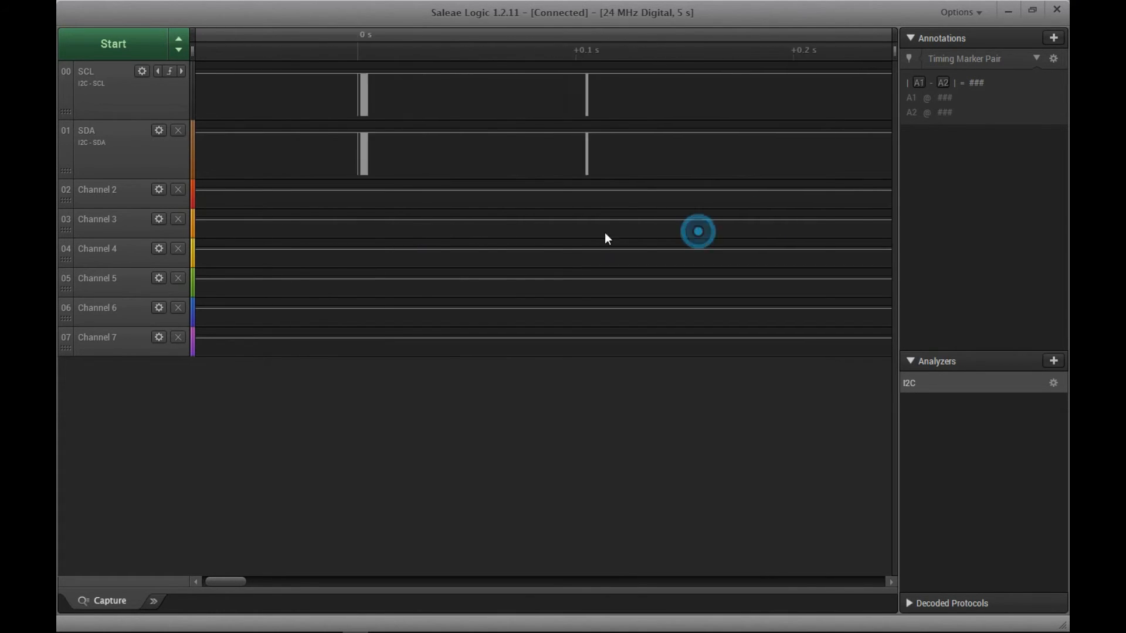
pyautogui.scroll(-3)
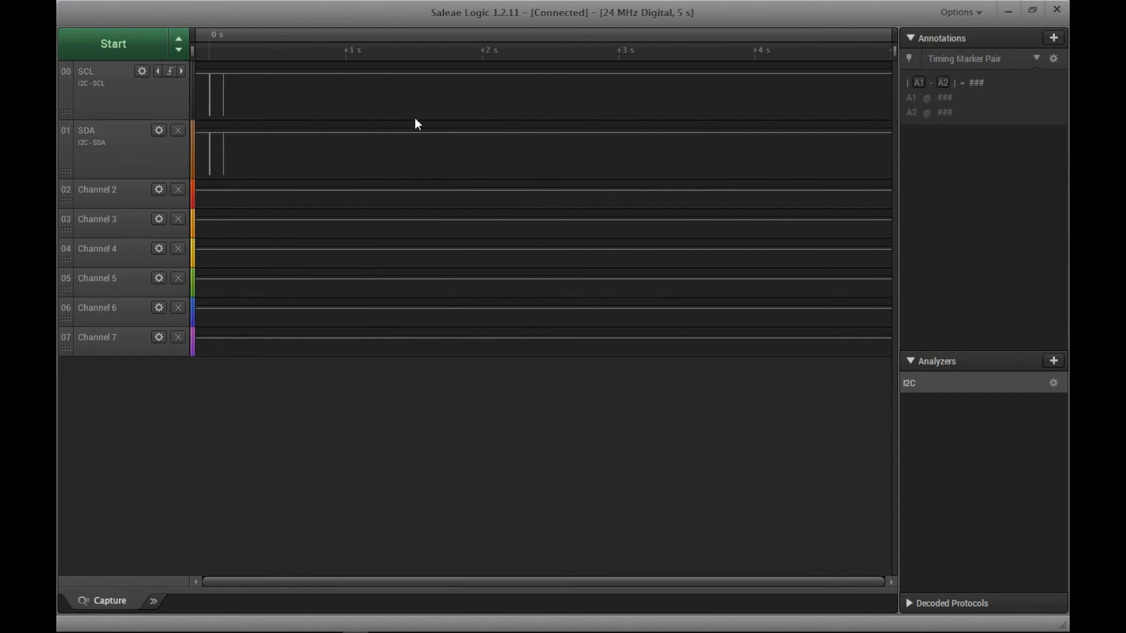
# Step: Take a second capture decoded as an I2C setup read to 0x49 answered with NAK
pyautogui.click(113, 45)
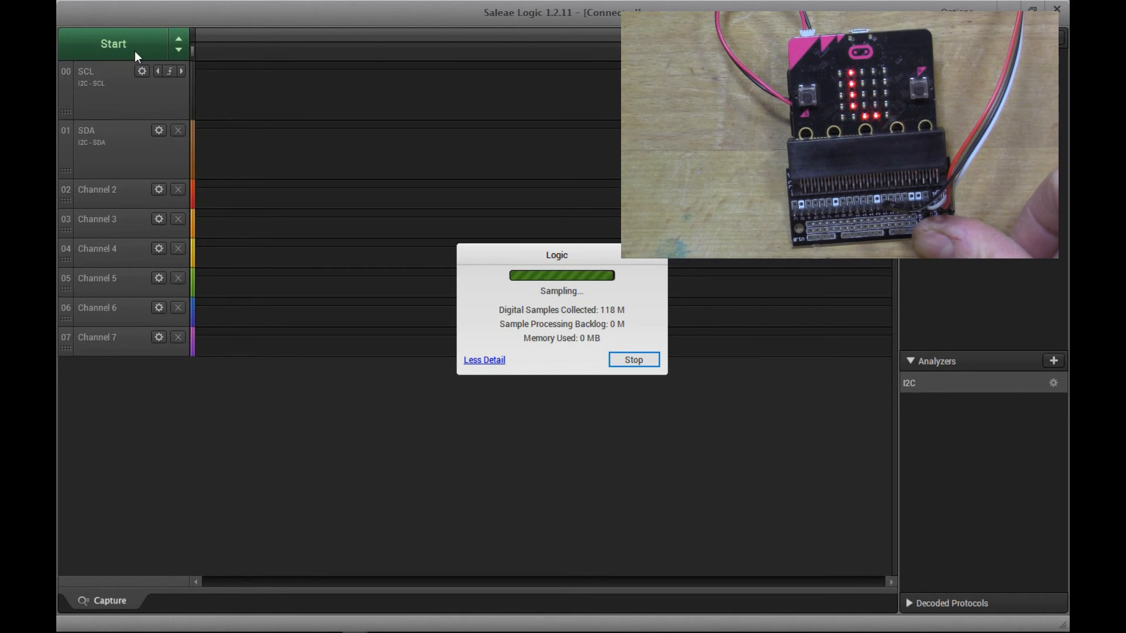
pyautogui.click(633, 360)
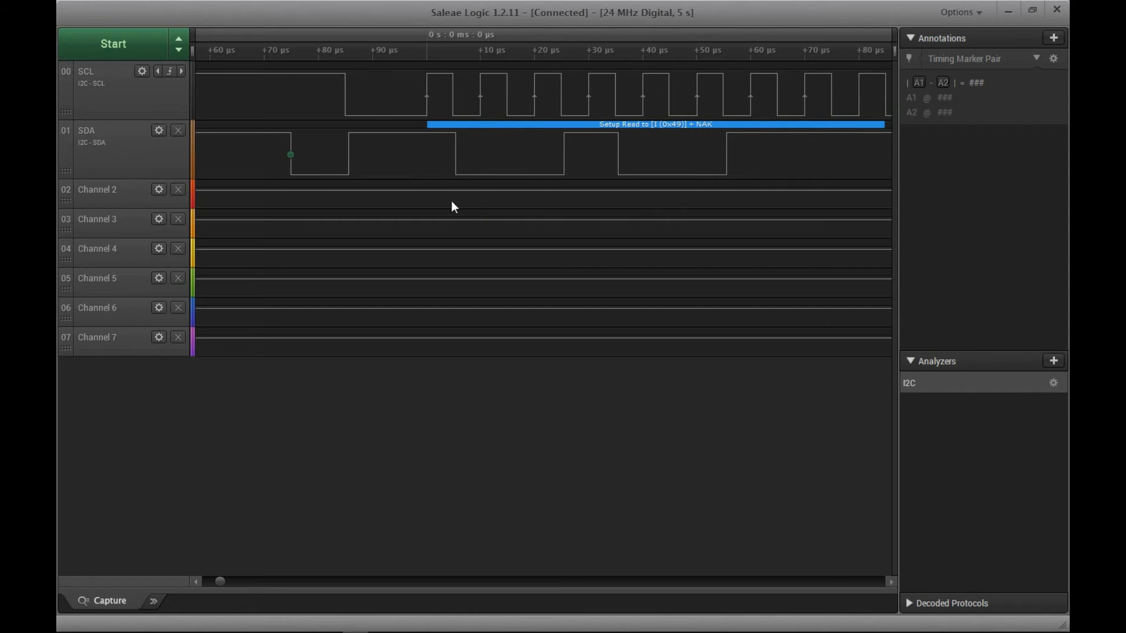
pyautogui.moveTo(299, 115)
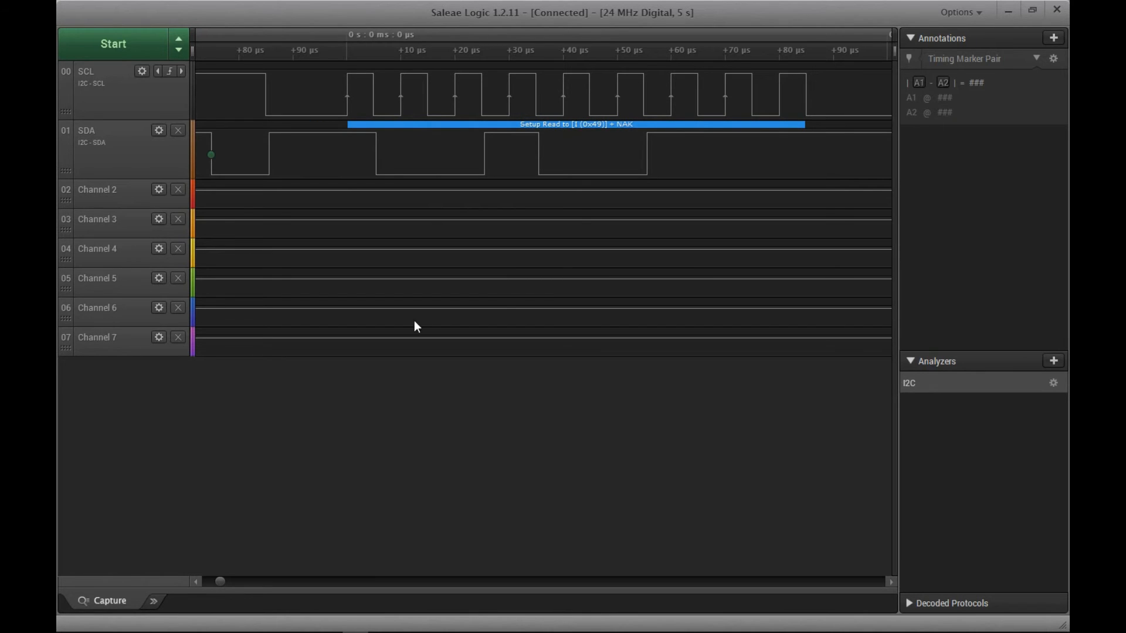
pyautogui.moveTo(575, 395)
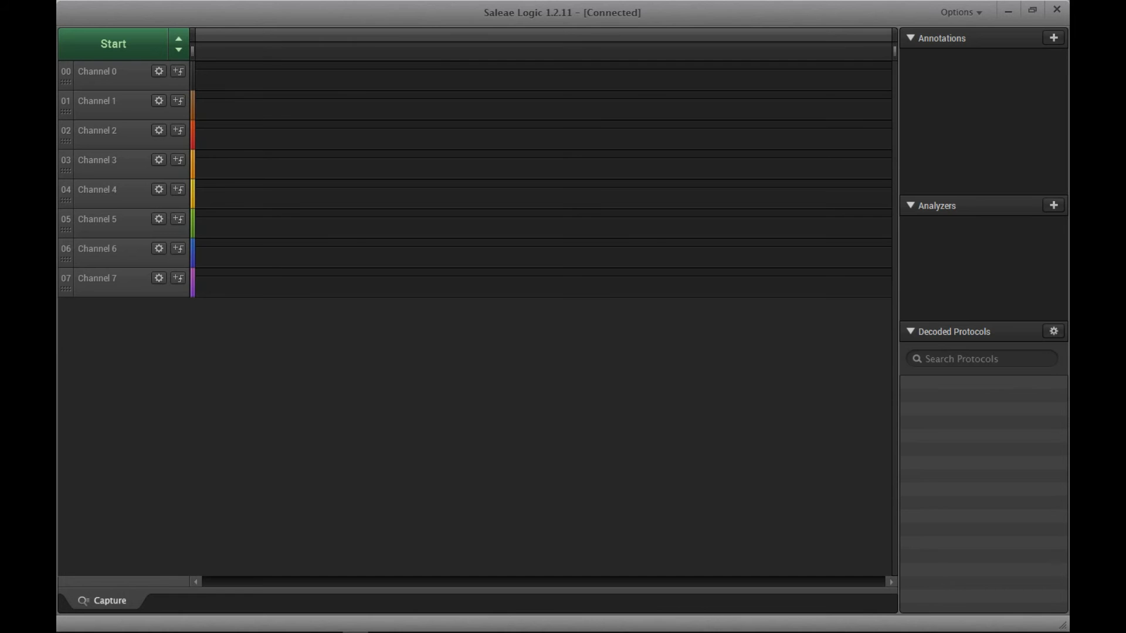
pyautogui.moveTo(108, 82)
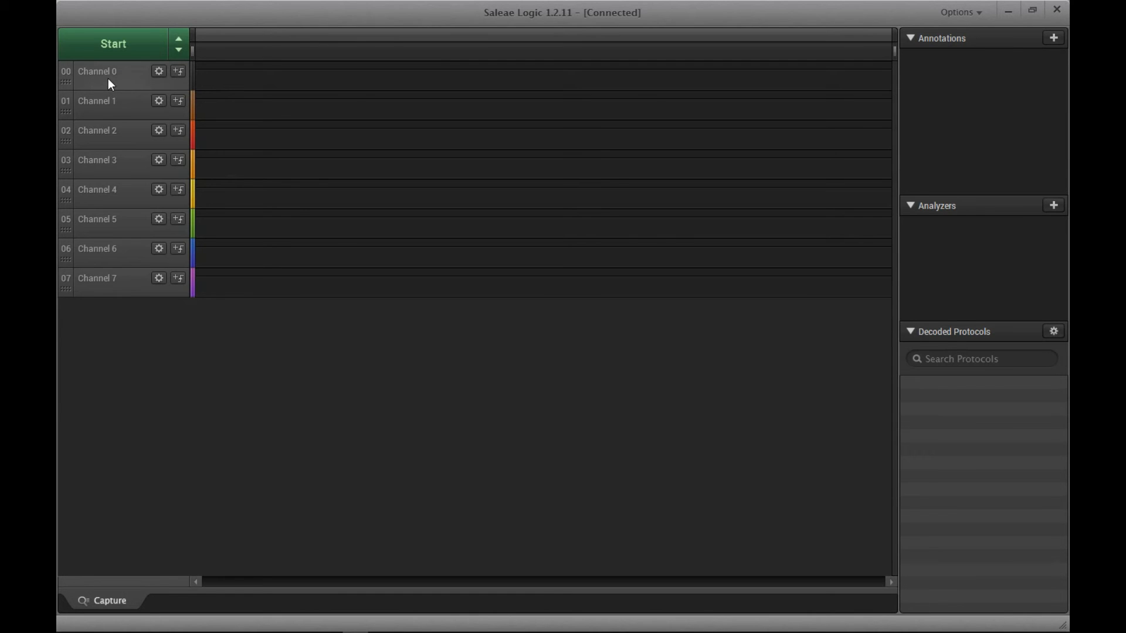
# Step: Rename channel 0 to Clock and channel 1 to Data
pyautogui.doubleClick(99, 71)
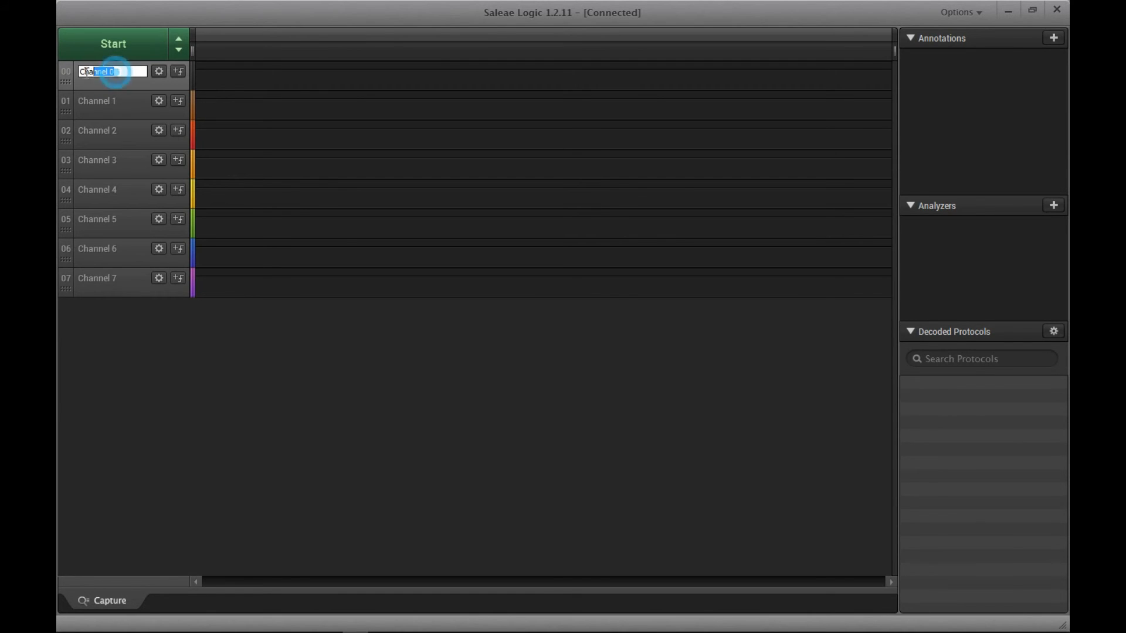
pyautogui.write('Clock')
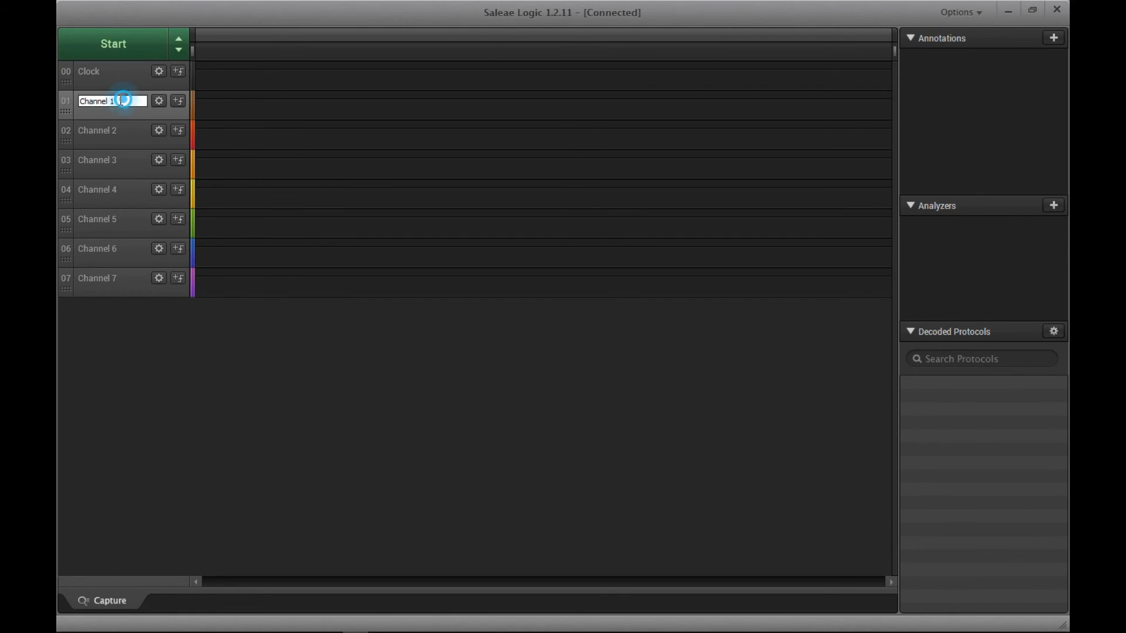
pyautogui.write('Data')
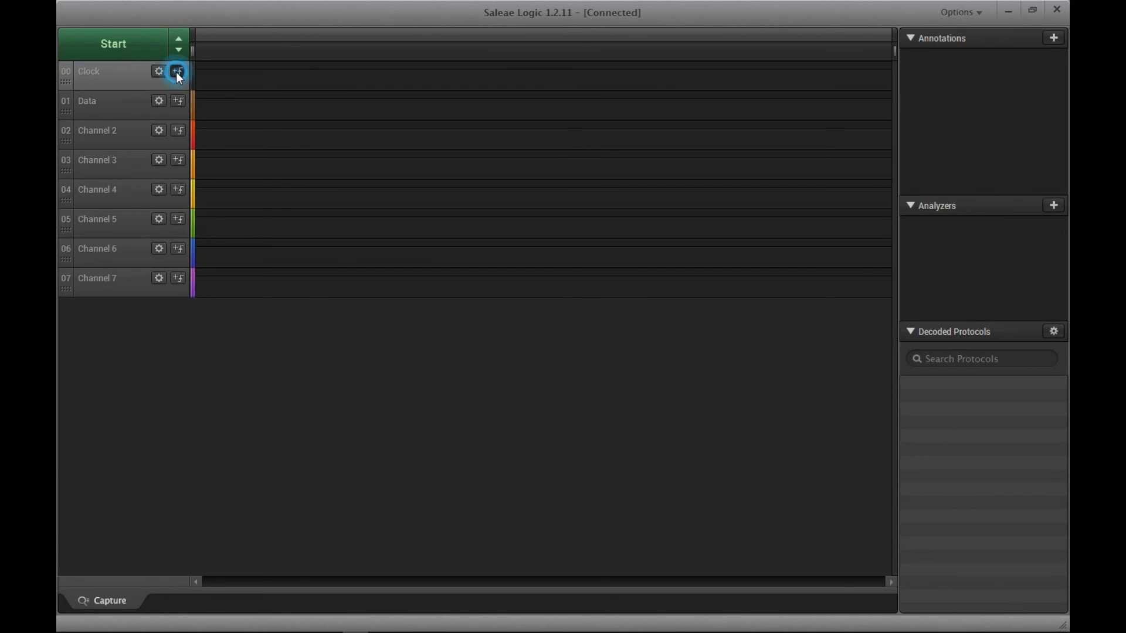
# Step: Set the capture to trigger on a rising edge of the Clock channel
pyautogui.click(177, 70)
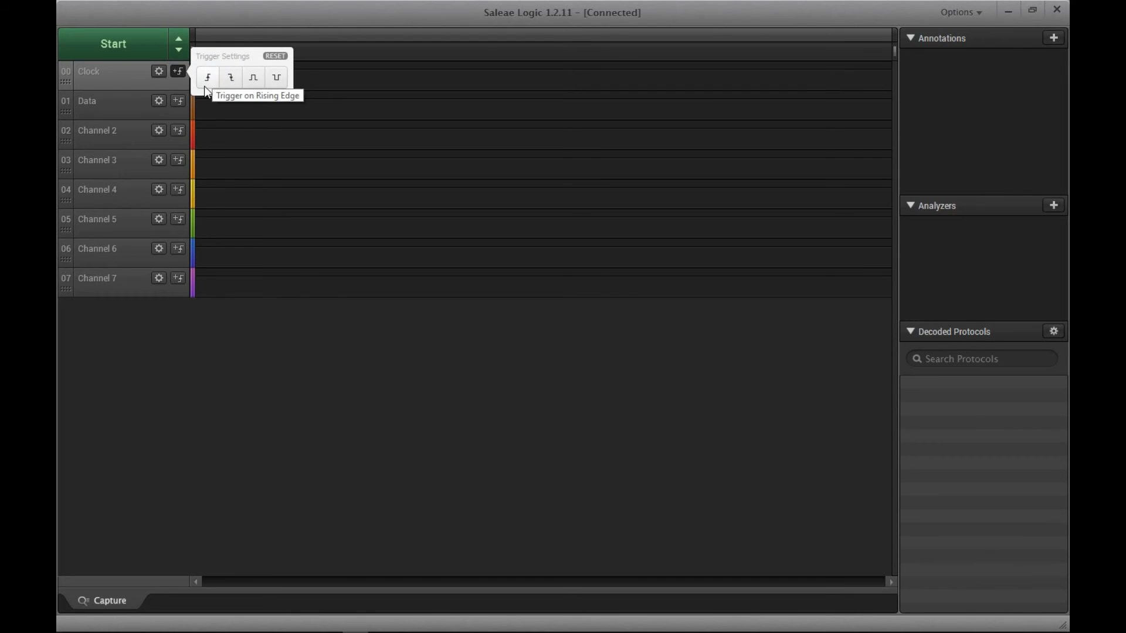
pyautogui.click(208, 77)
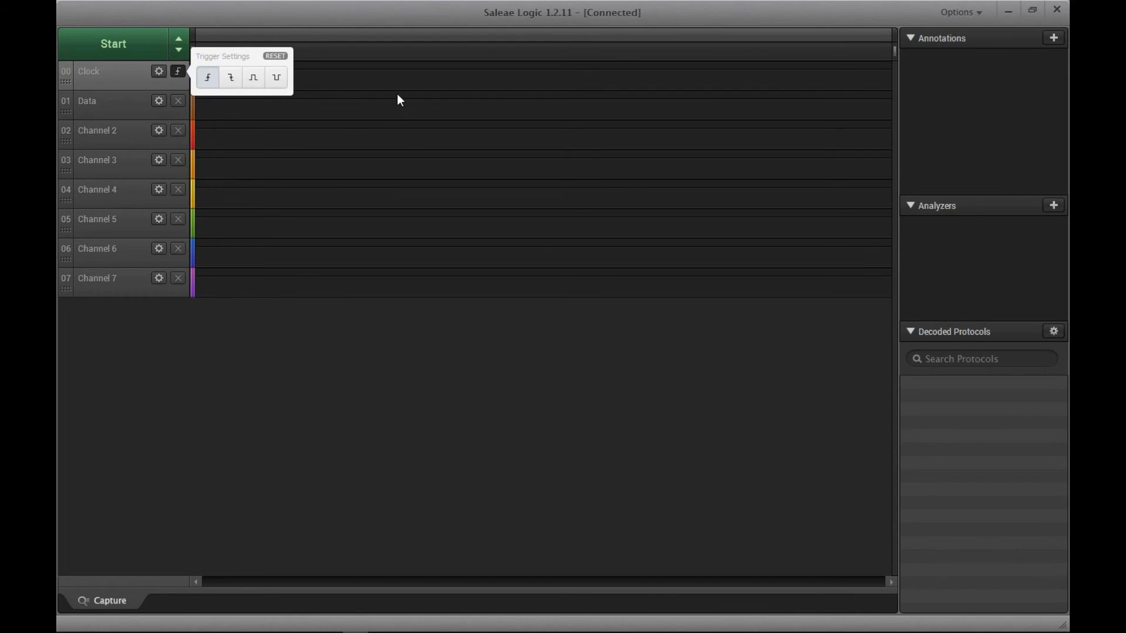
pyautogui.moveTo(655, 138)
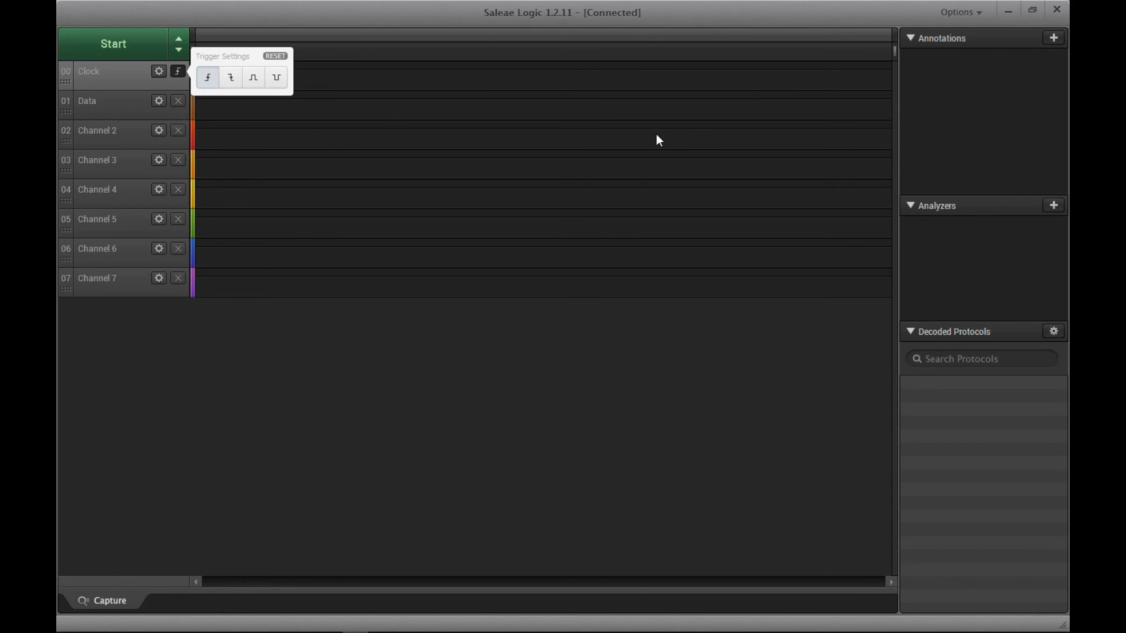
pyautogui.moveTo(527, 113)
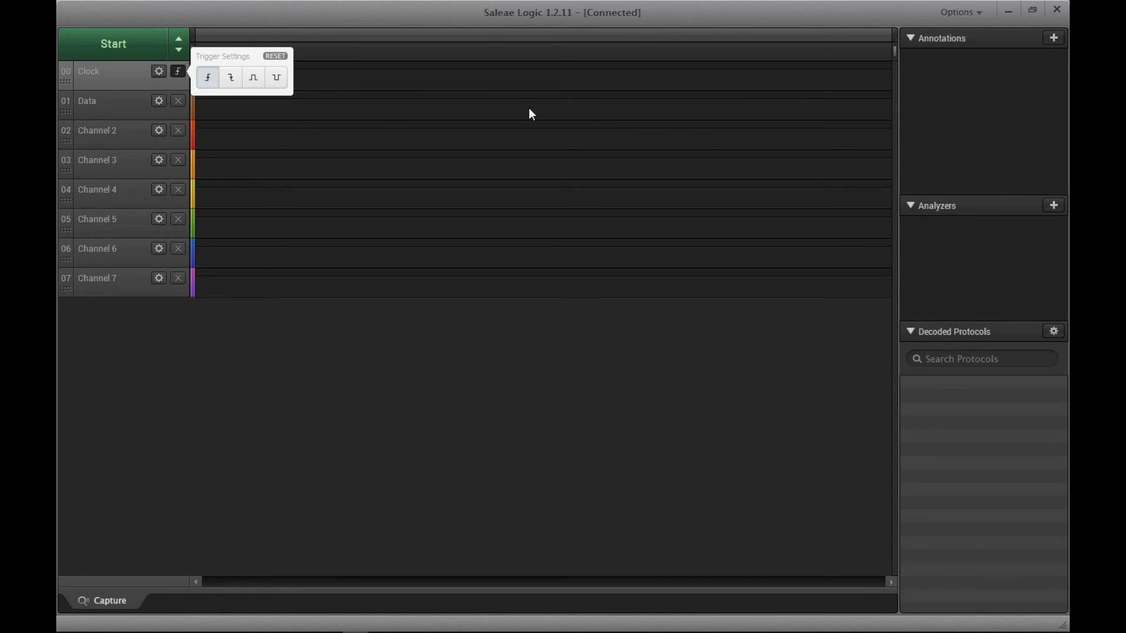
pyautogui.moveTo(299, 104)
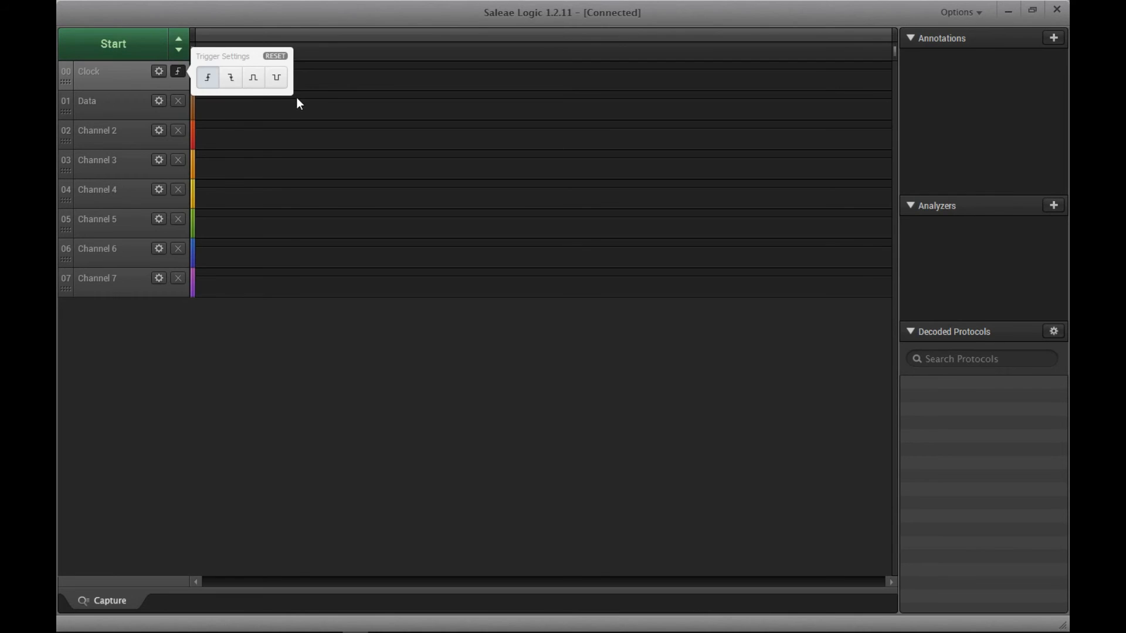
pyautogui.moveTo(113, 46)
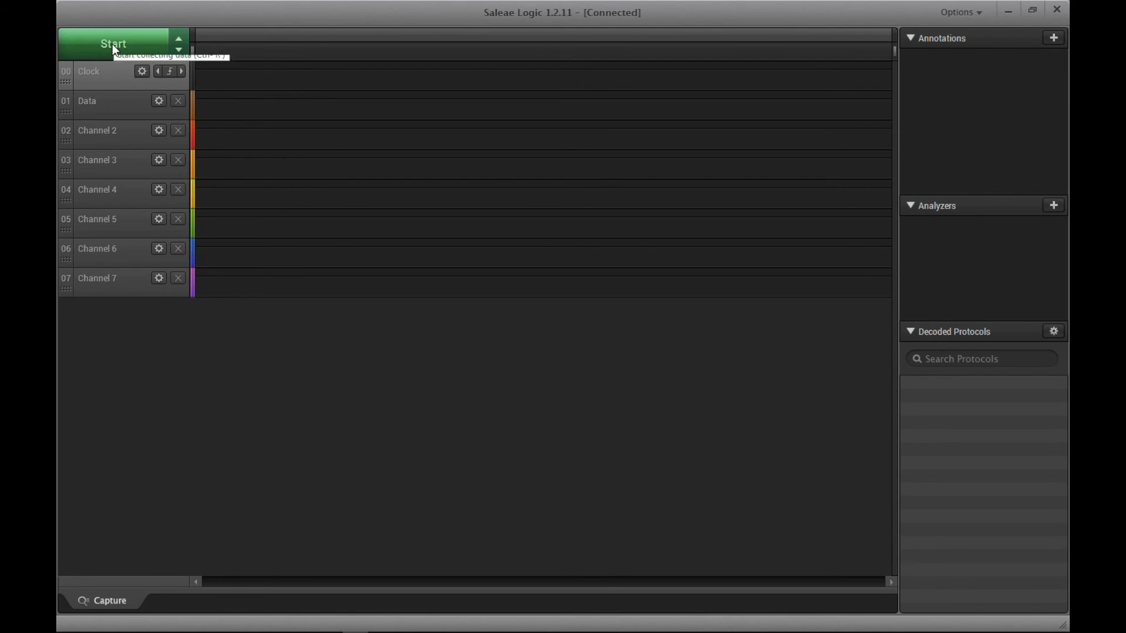
# Step: Take a triggered capture showing a Clock pulse train with a few Data transitions
pyautogui.click(112, 43)
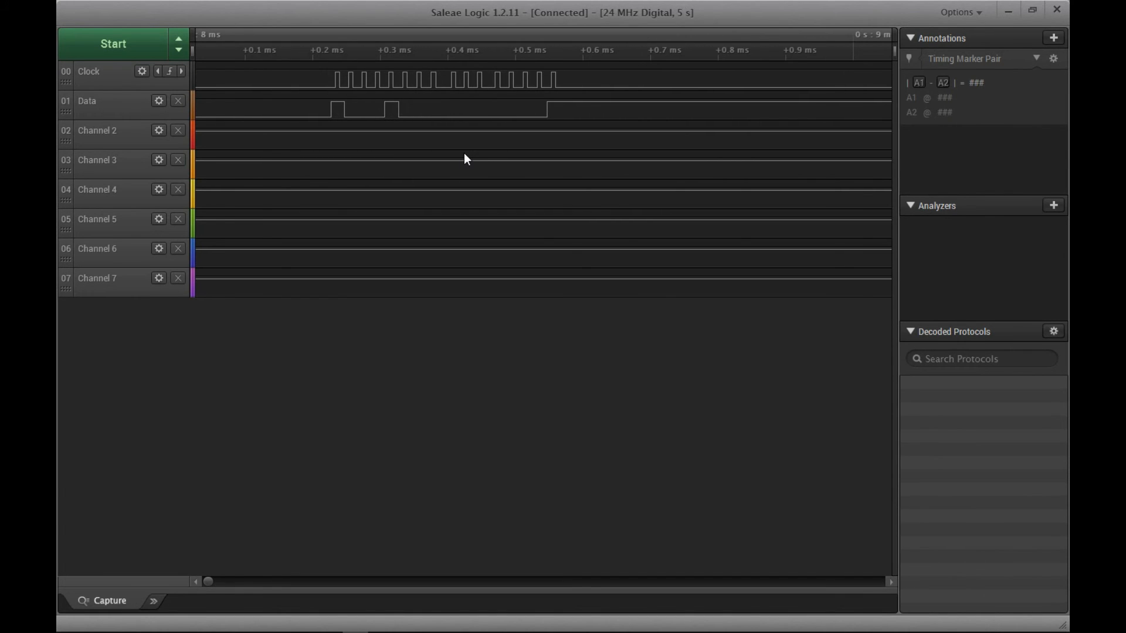
pyautogui.moveTo(331, 197)
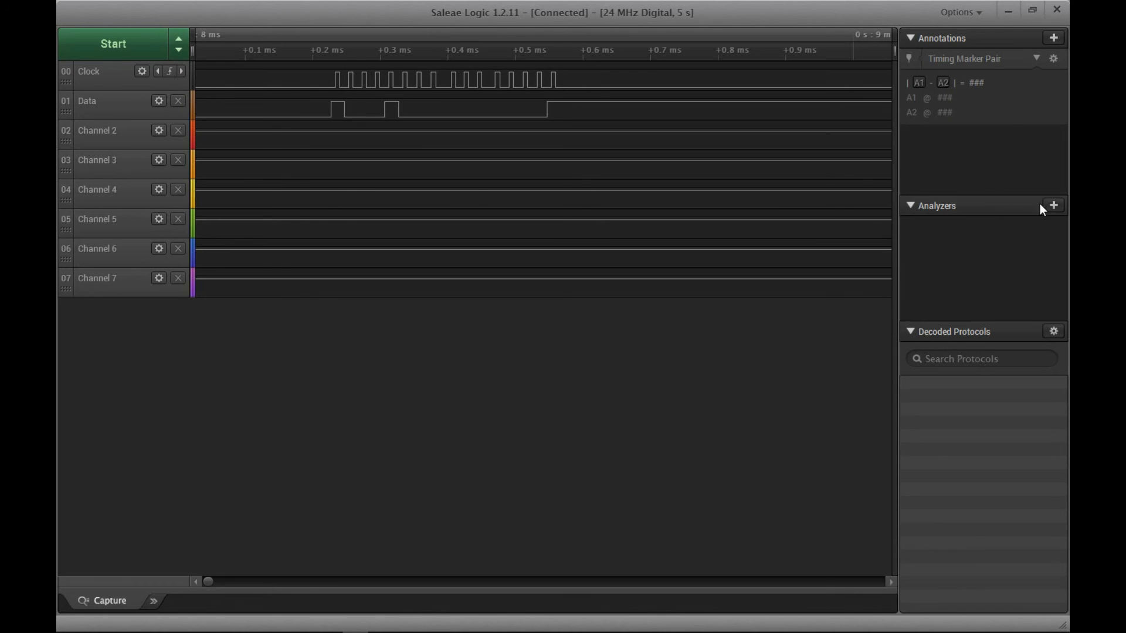
# Step: Add a PS/2 Keyboard/Mouse analyzer on Clock and Data as a keyboard, then start capturing
pyautogui.click(1053, 206)
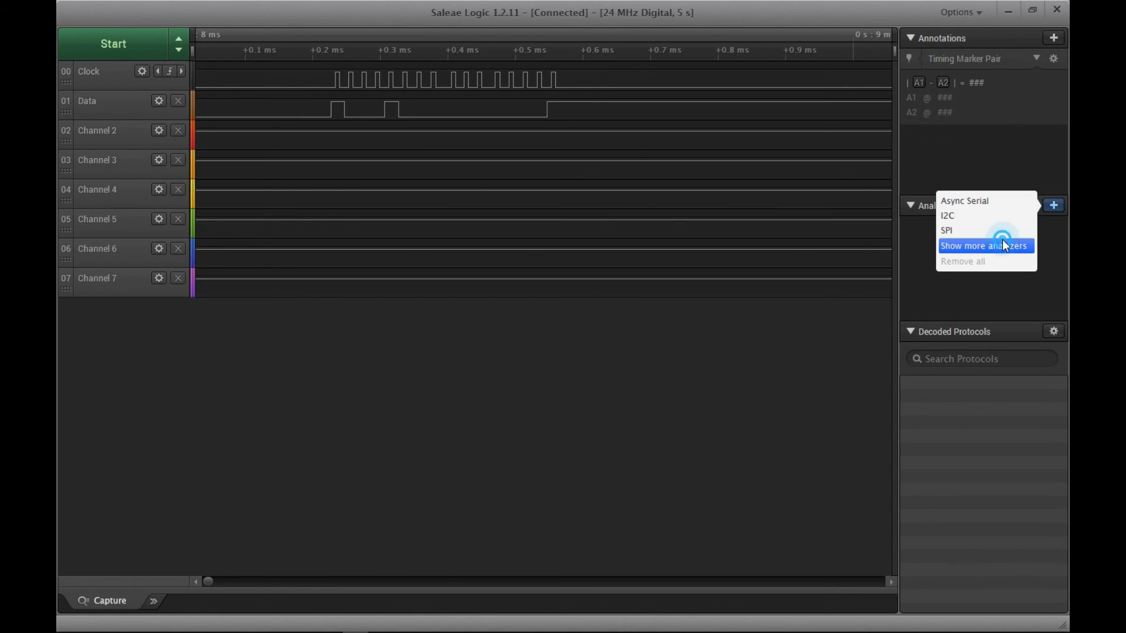
pyautogui.click(985, 246)
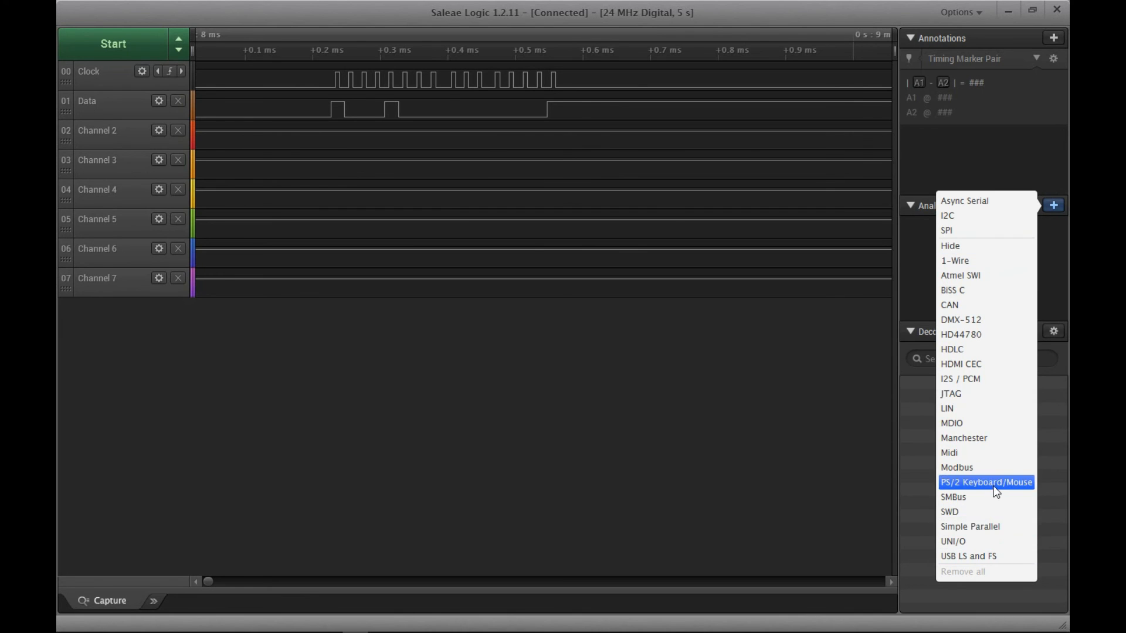
pyautogui.click(986, 482)
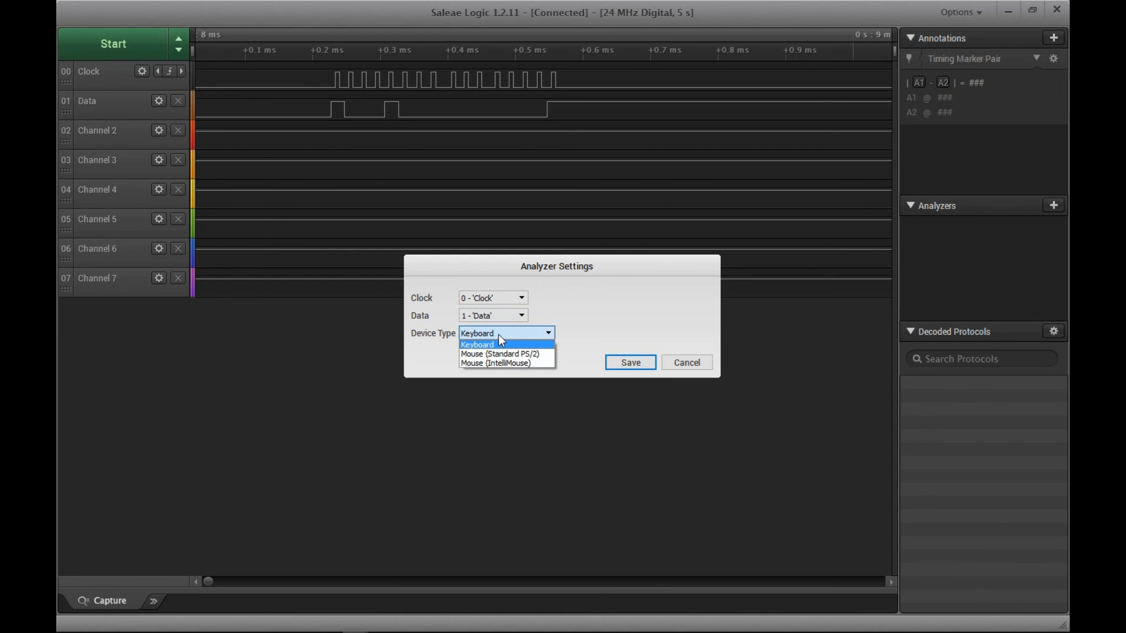
pyautogui.click(632, 361)
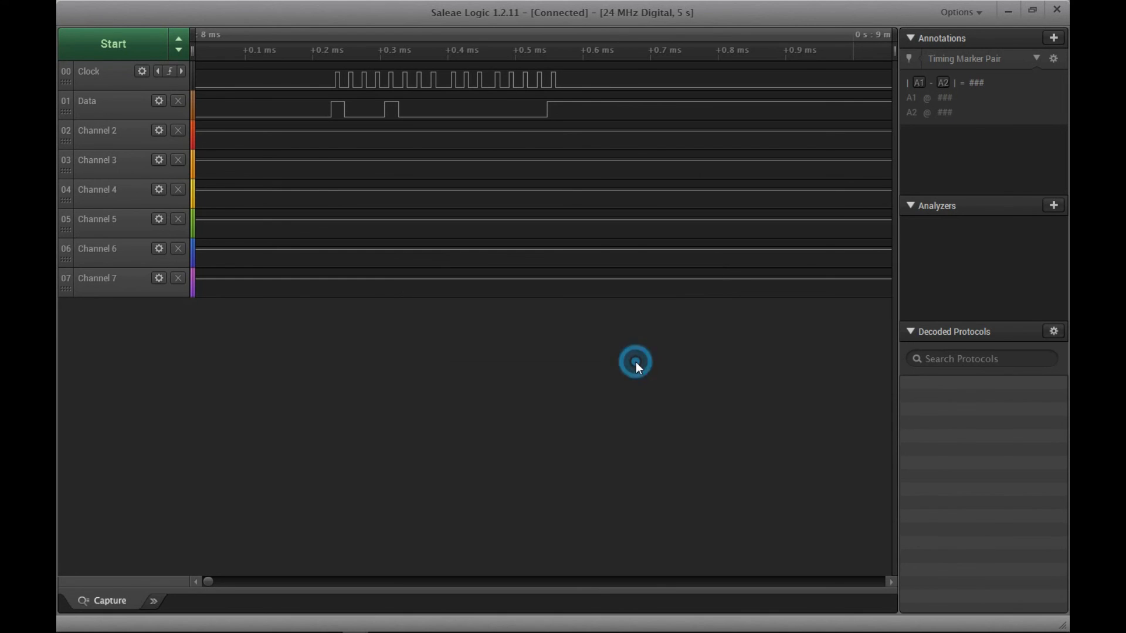
pyautogui.click(131, 46)
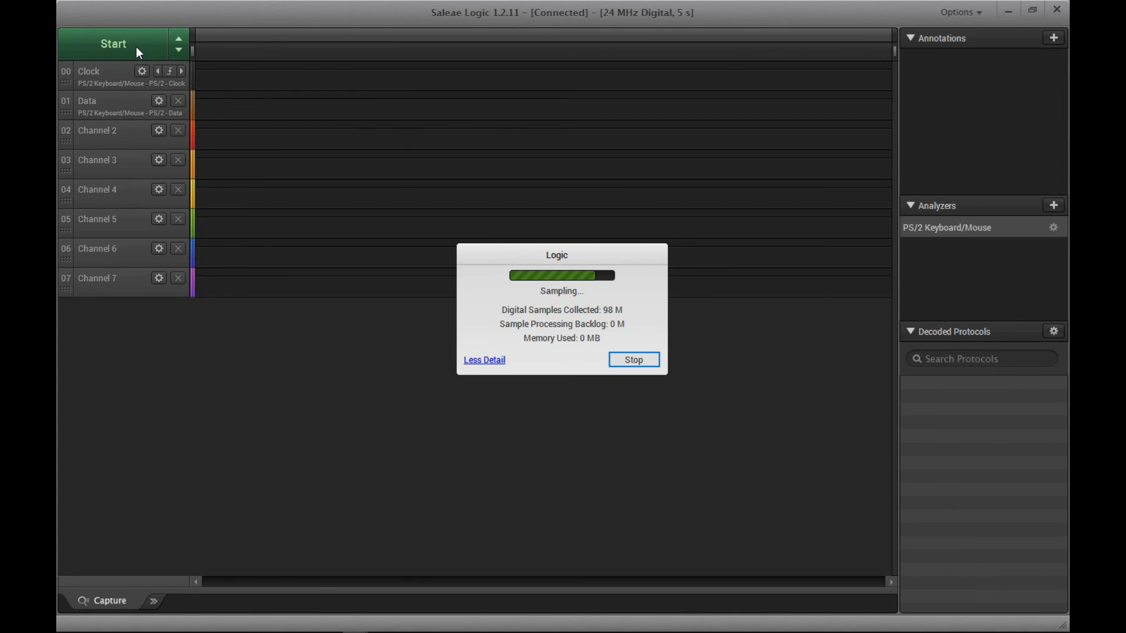
# Step: Capture and scroll the waveform to read PS/2 host data frames 0x82, 0x12, 0x34 and keyboard MAKE entries
pyautogui.click(633, 360)
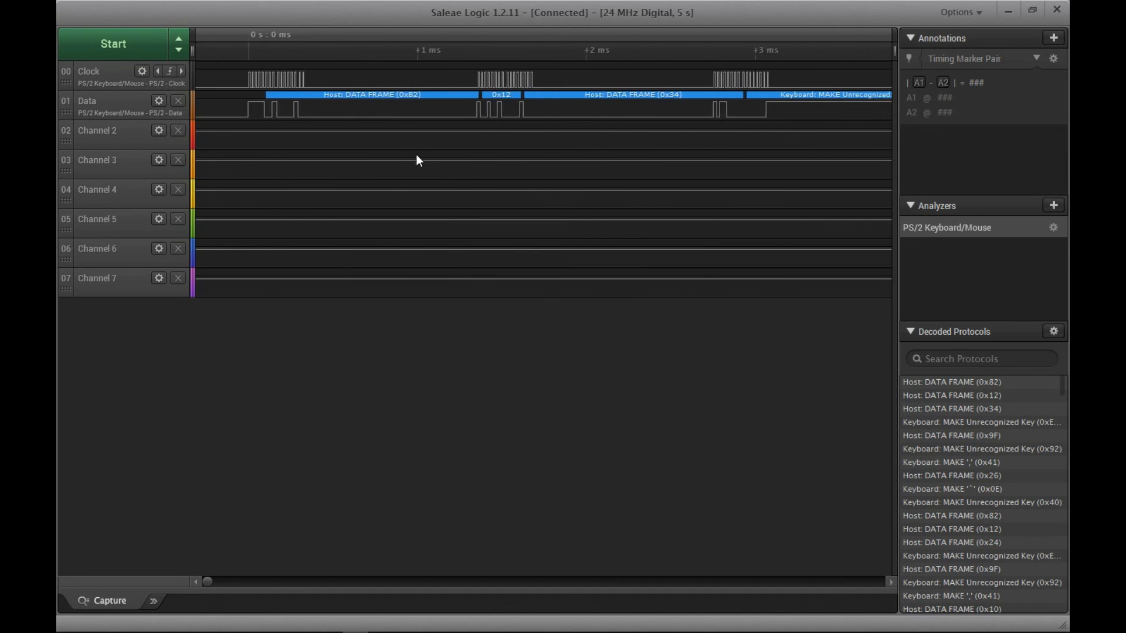
pyautogui.click(681, 145)
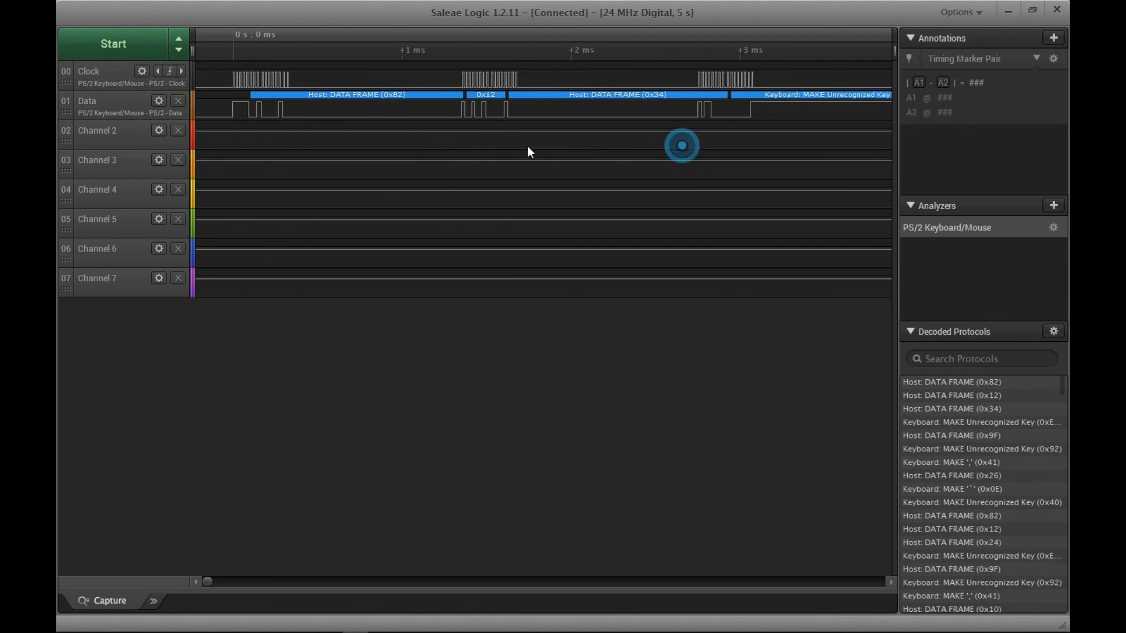
pyautogui.hscroll(3)
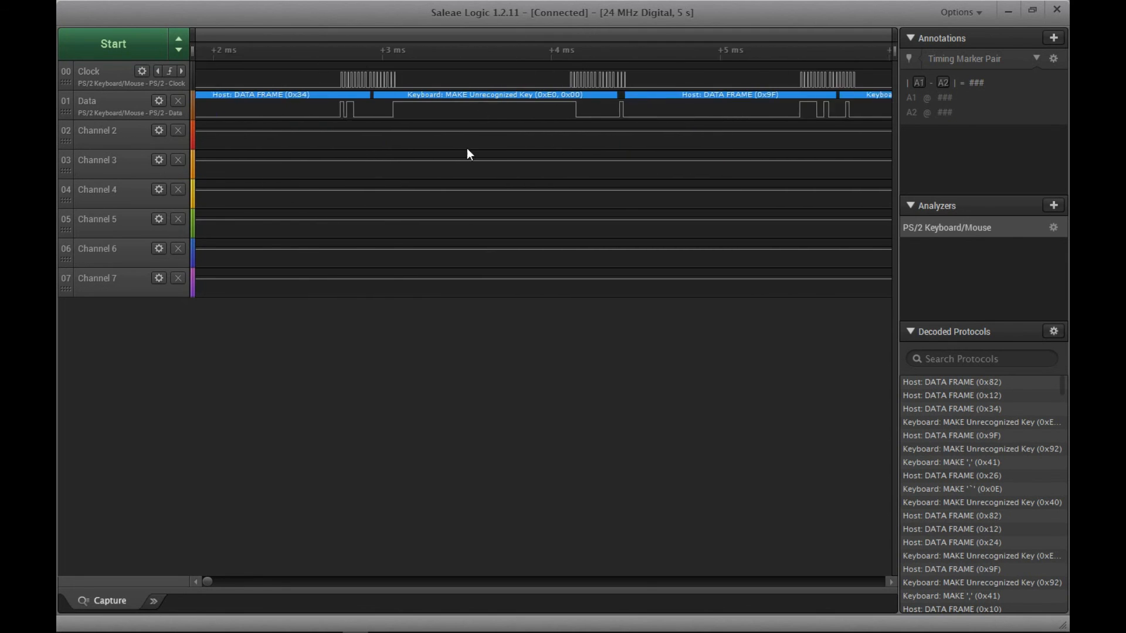
pyautogui.hscroll(3)
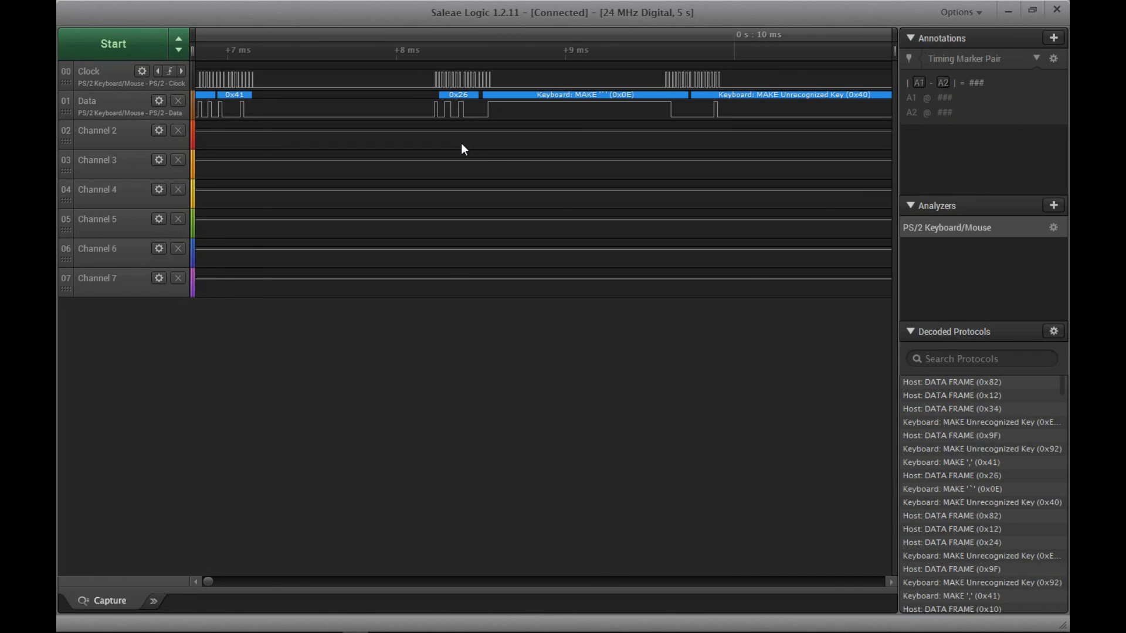
pyautogui.moveTo(467, 131)
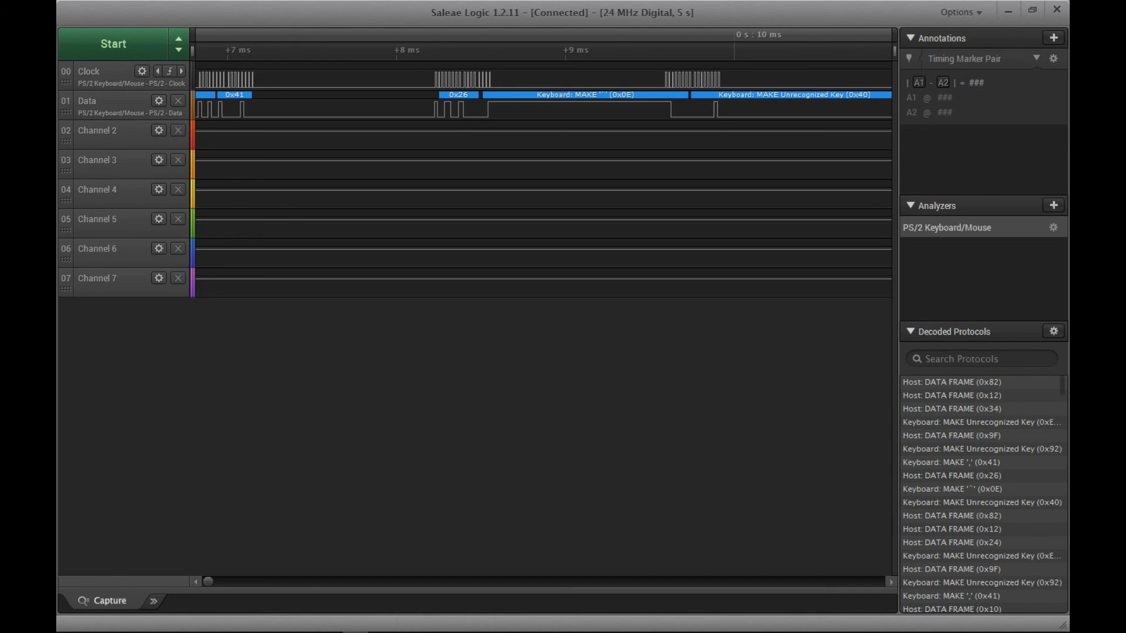
pyautogui.moveTo(1065, 9)
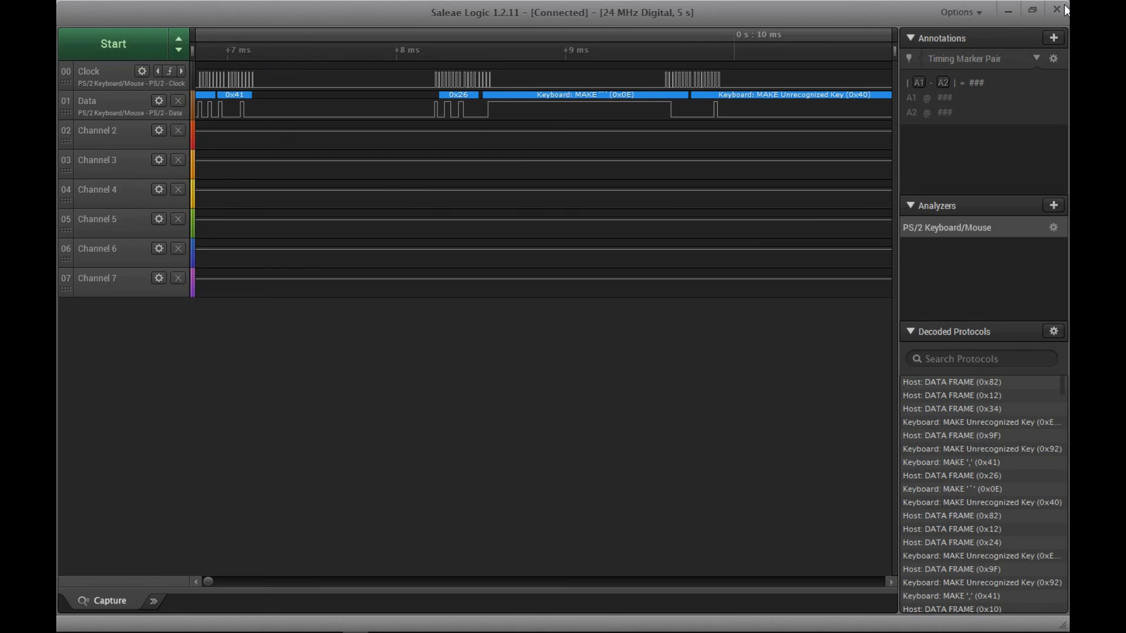